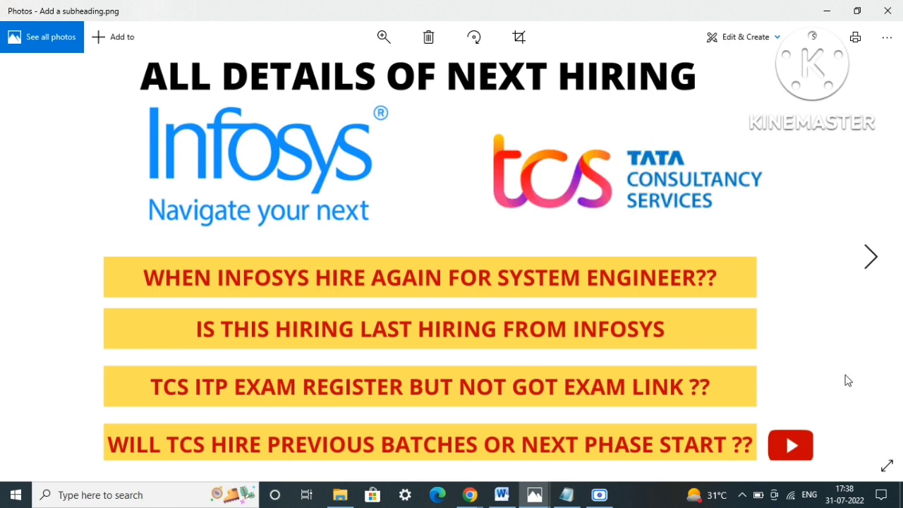
mouse_move(491, 441)
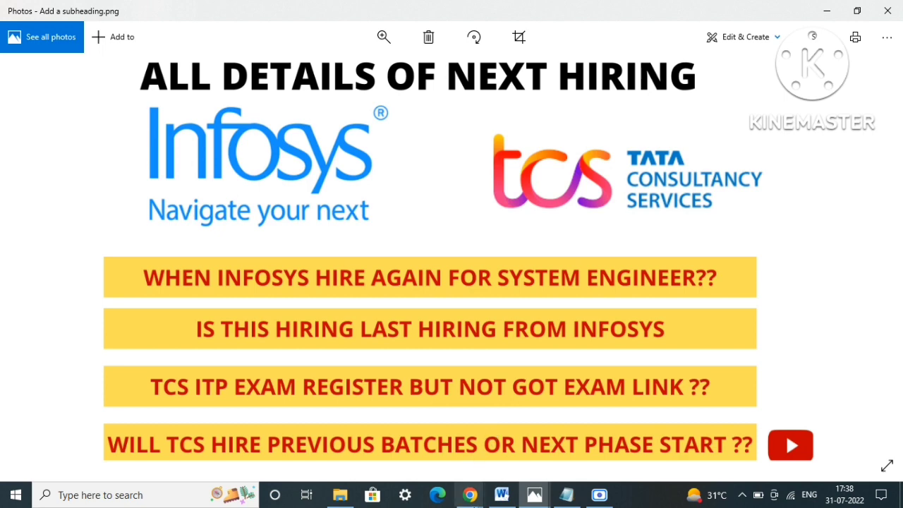
mouse_move(469, 494)
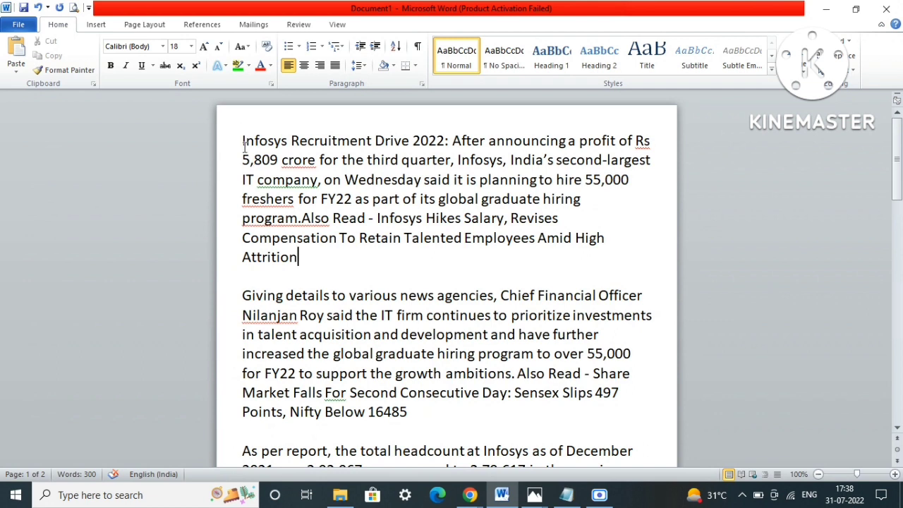
- Highlight the article's lines on the Infosys drive, the 55,000 hires and the CFO's statement
drag(242, 141, 458, 160)
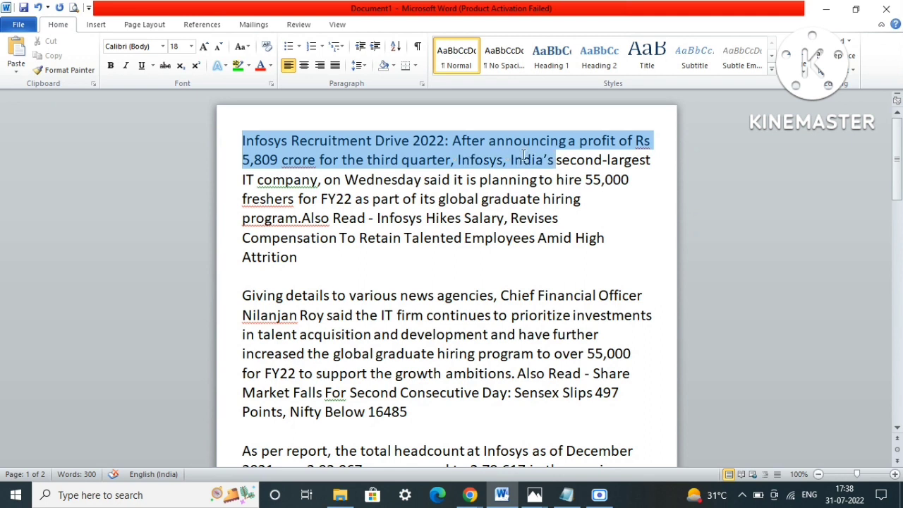
drag(523, 155, 578, 179)
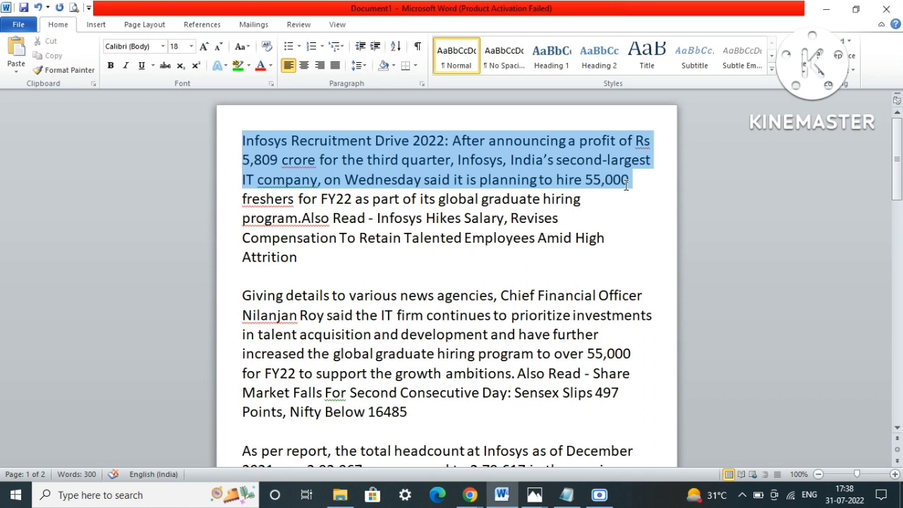
drag(629, 179, 605, 199)
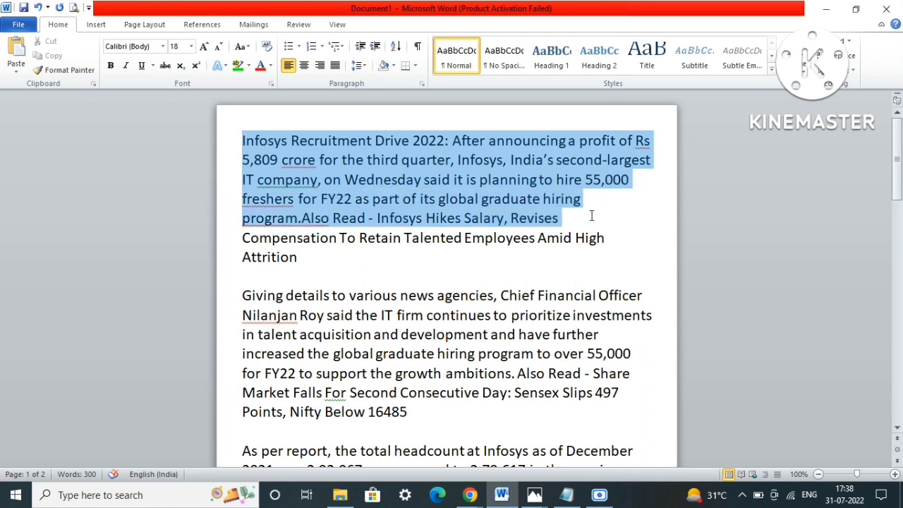
scroll(down, 3)
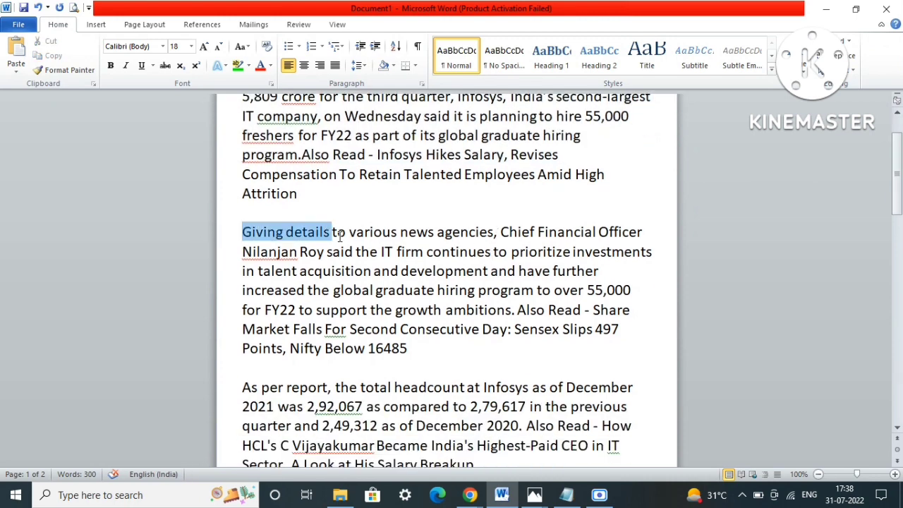
drag(330, 231, 378, 251)
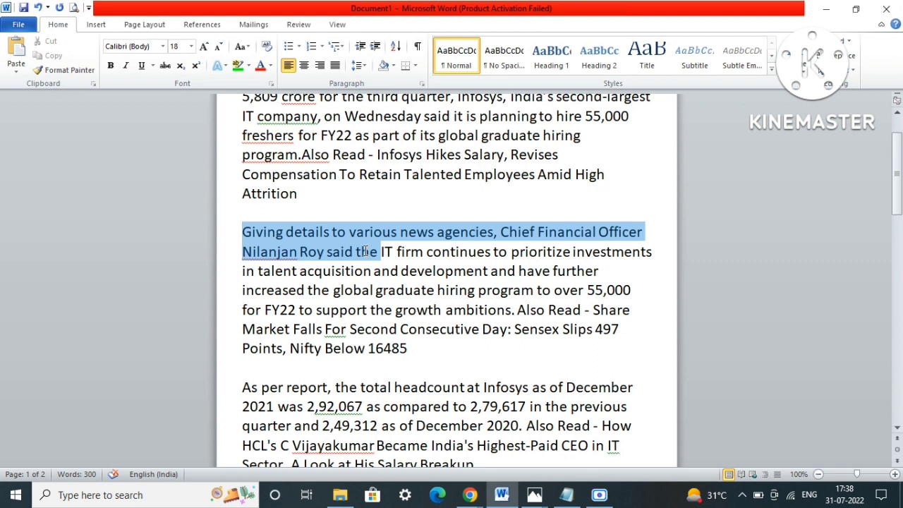
drag(367, 251, 489, 271)
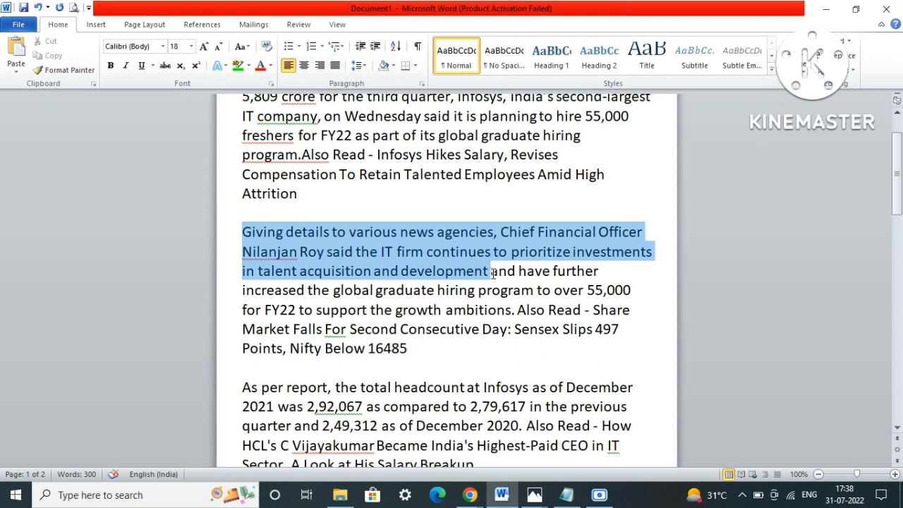
drag(491, 271, 514, 310)
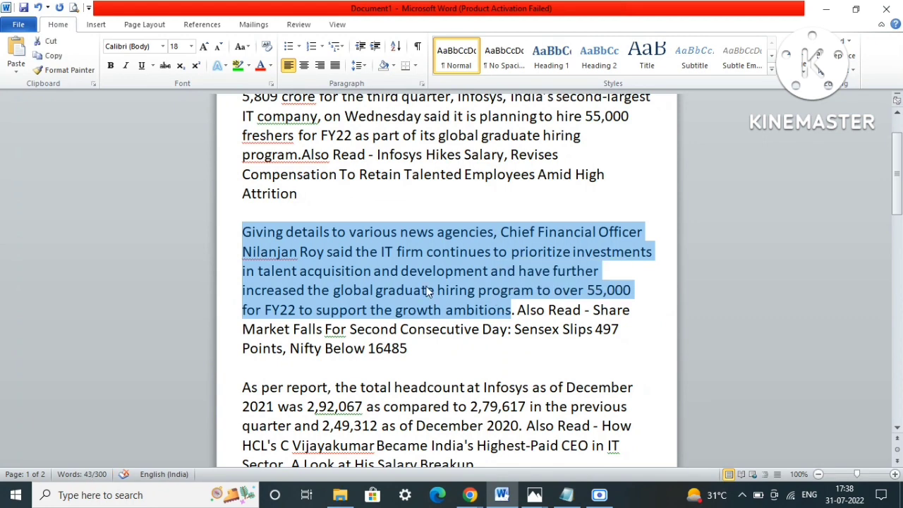
scroll(down, 3)
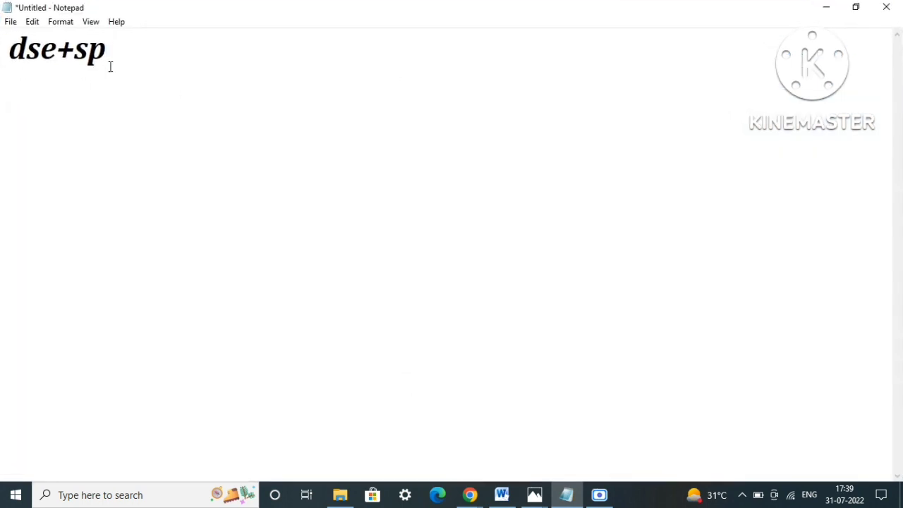
- Complete the first note line as 'dse+sp->31st july'
text(-)
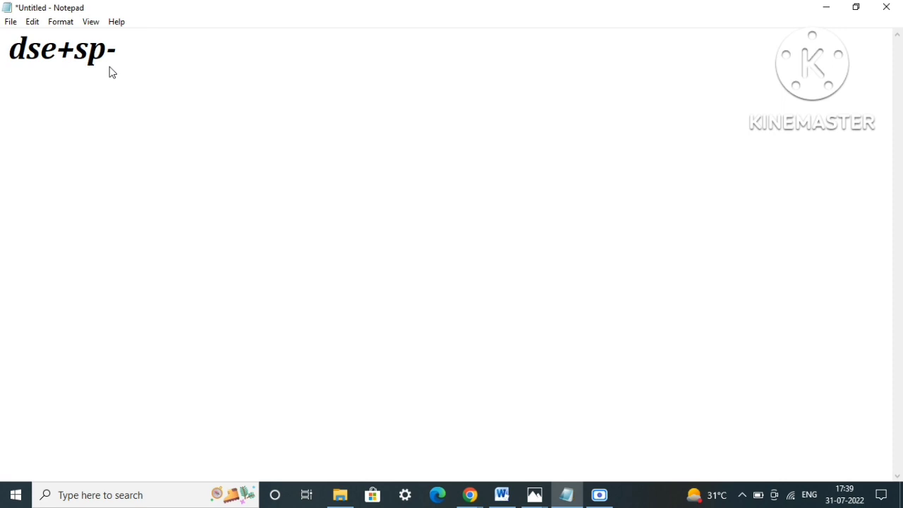
text(>)
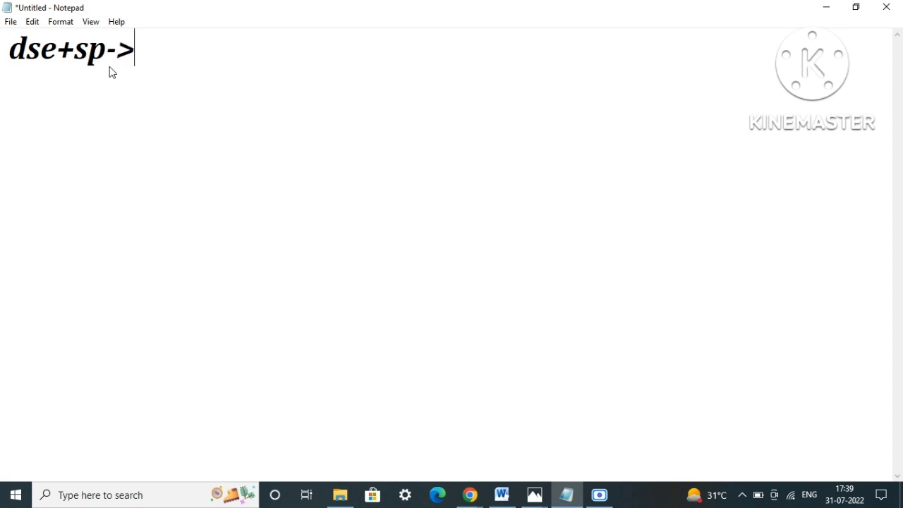
text(31s)
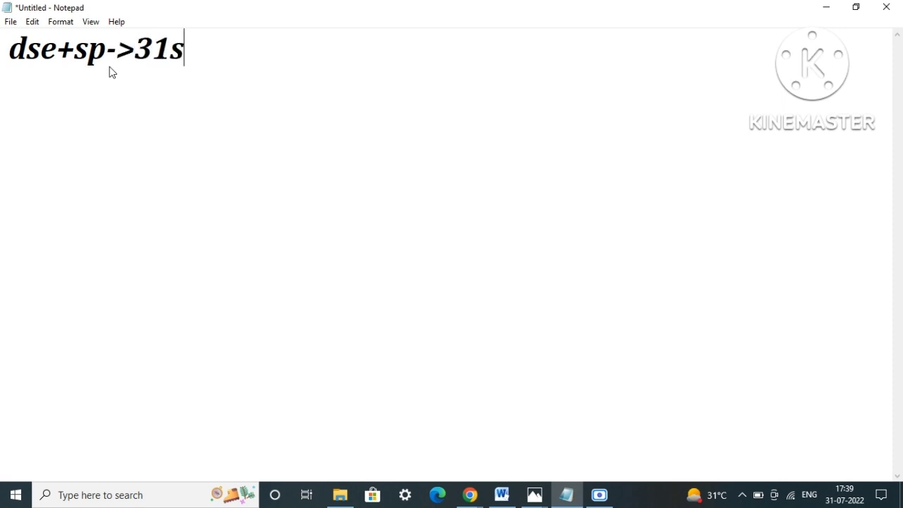
text(t jul)
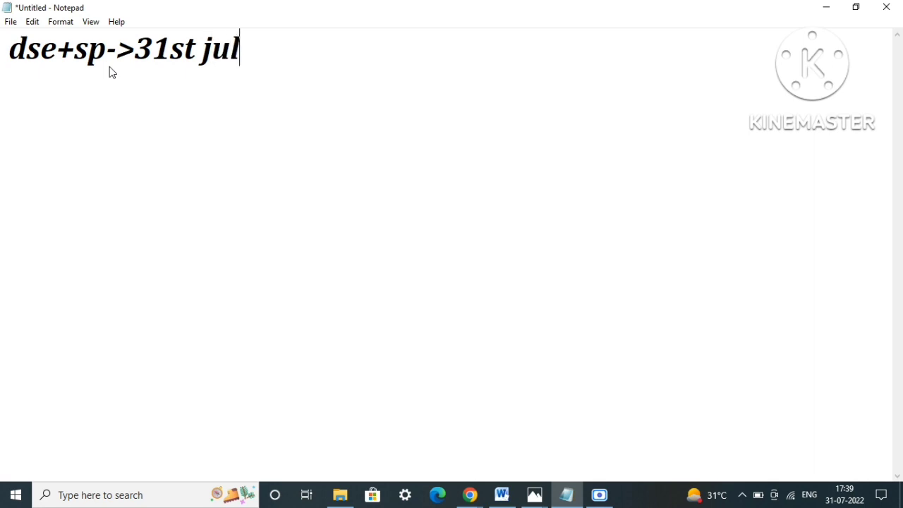
text(y)
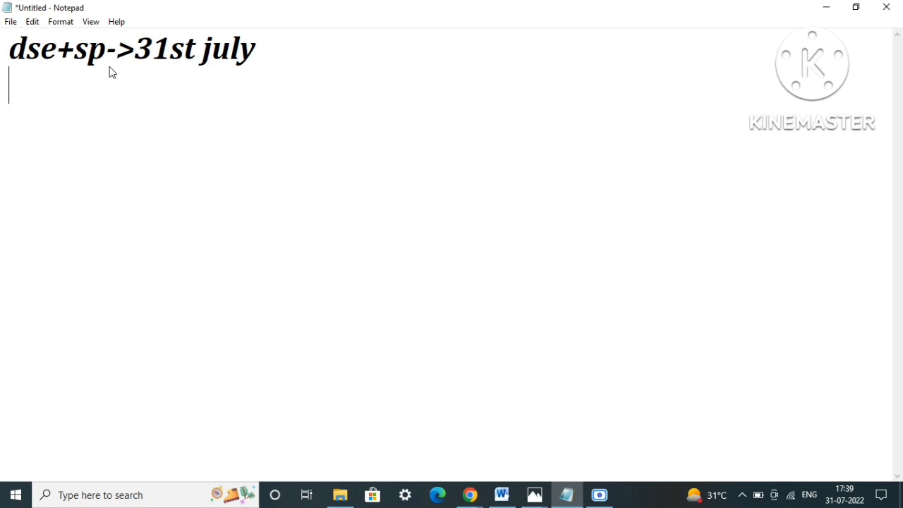
- Add a second note line reading 'se role->aug'
text(s)
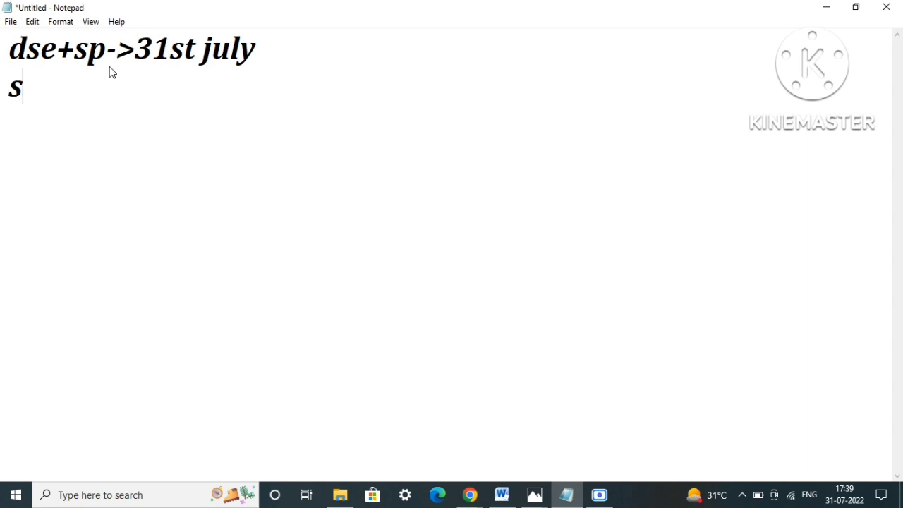
text(e rol)
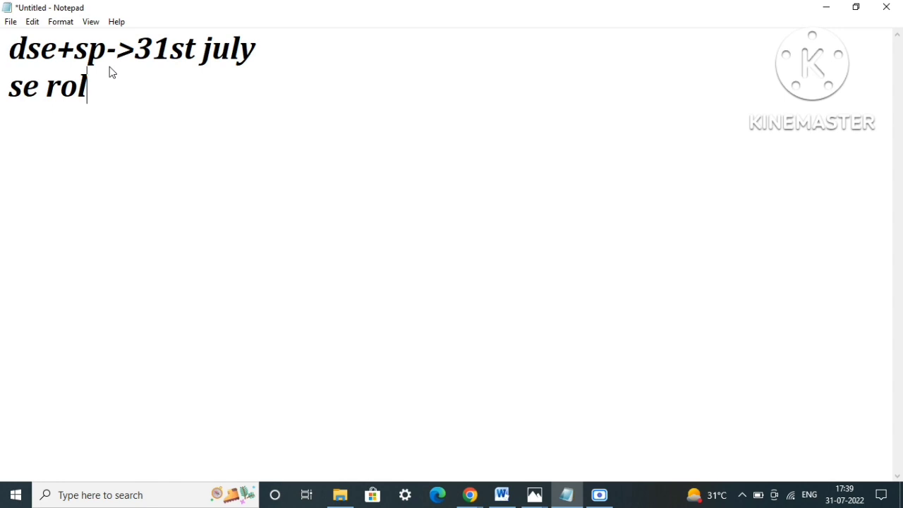
text(e_)
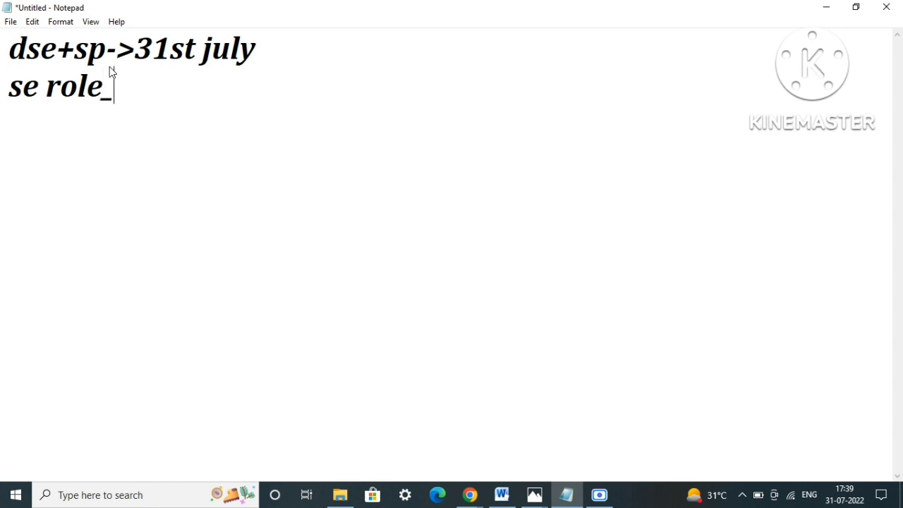
key(Backspace)
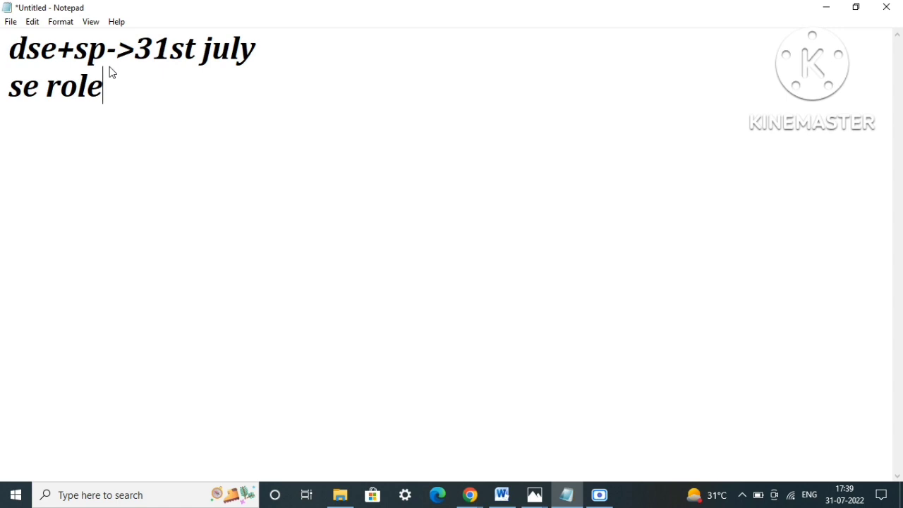
text(-.)
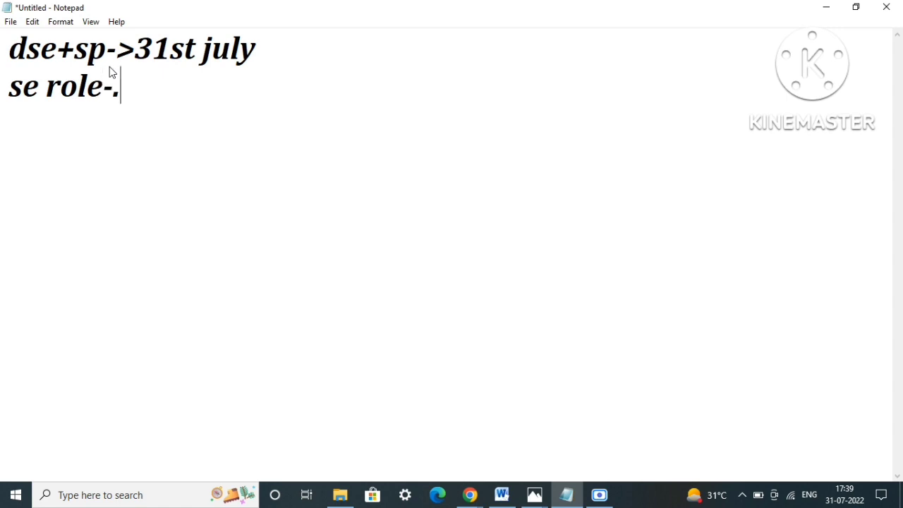
text(>)
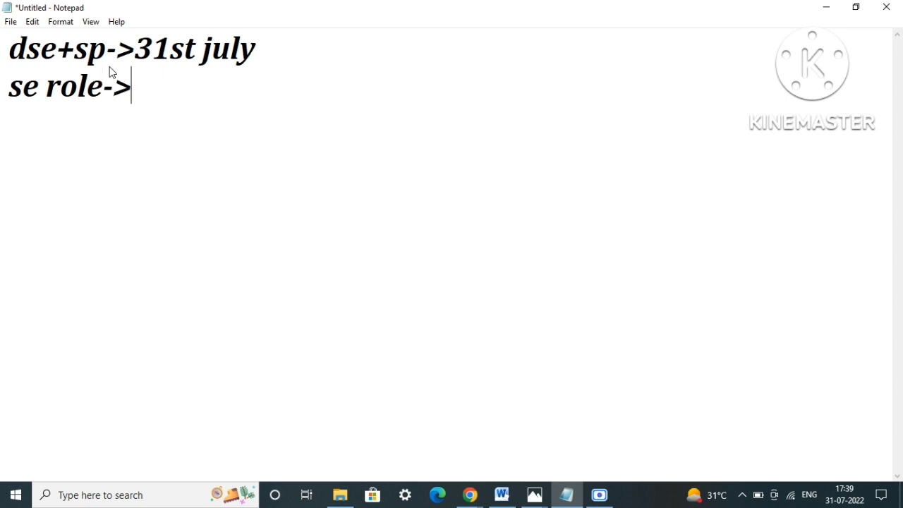
text(aug)
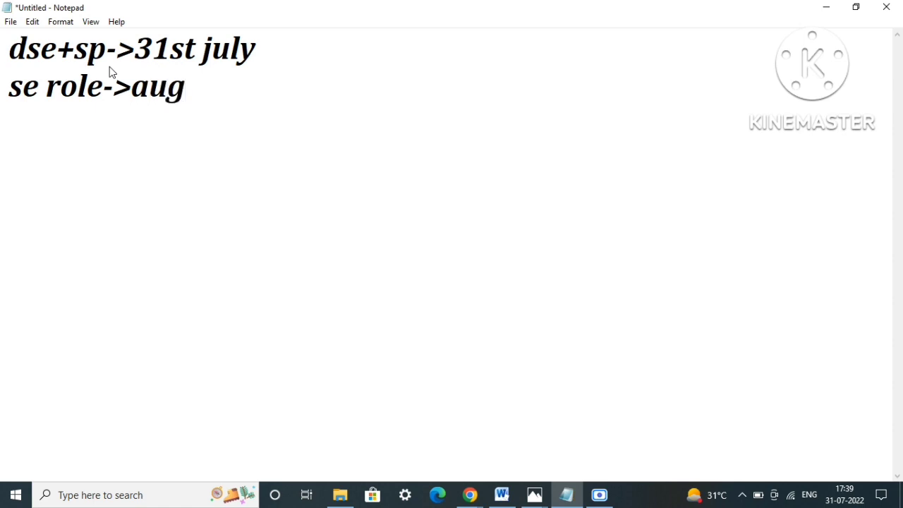
click(186, 86)
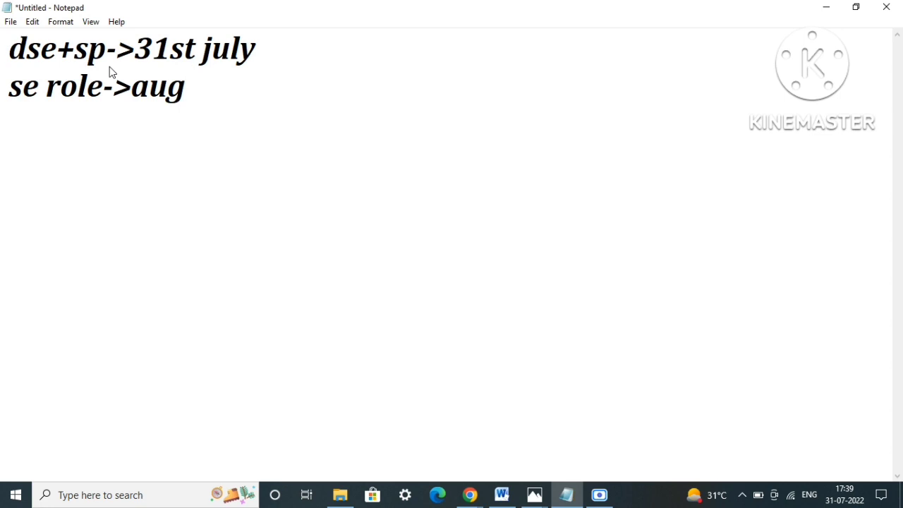
text(2019)
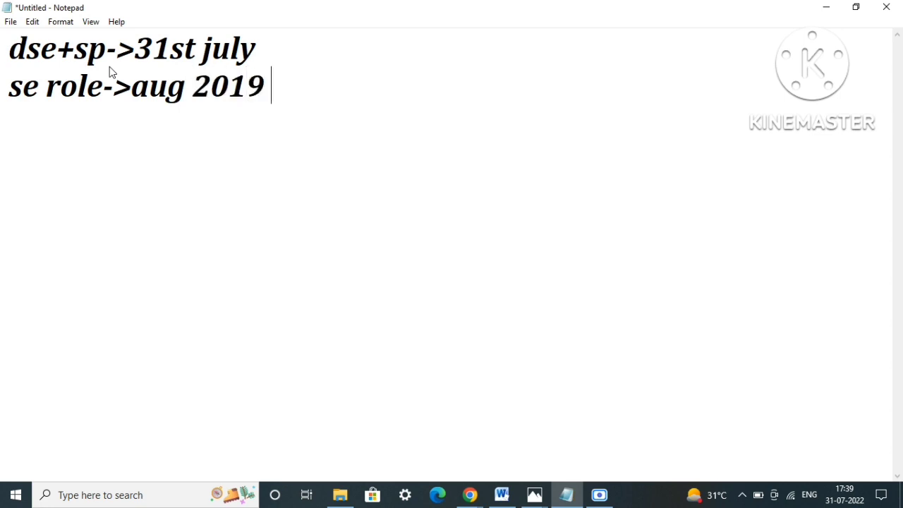
text(2020 20)
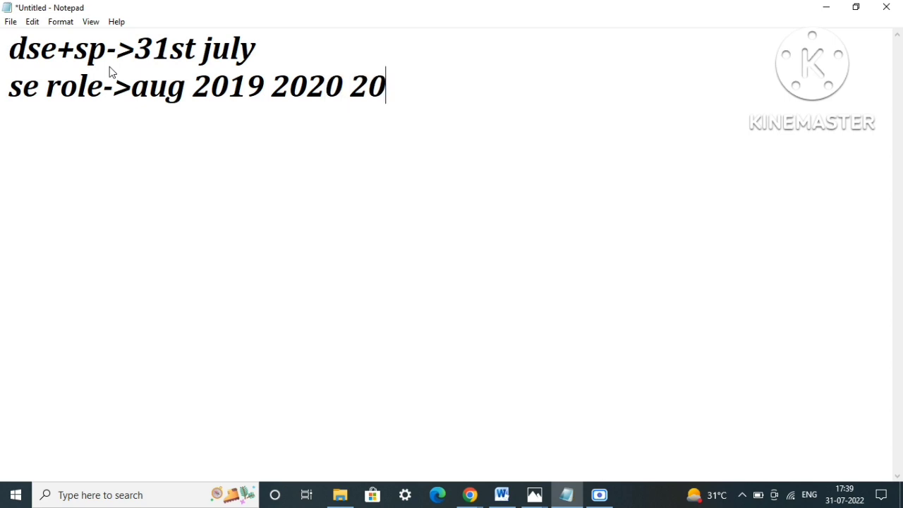
text(21 2022)
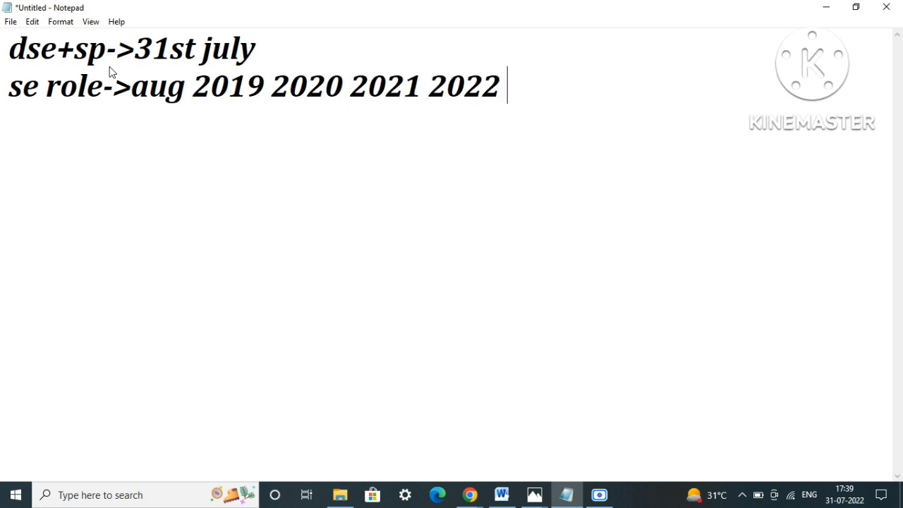
text(2)
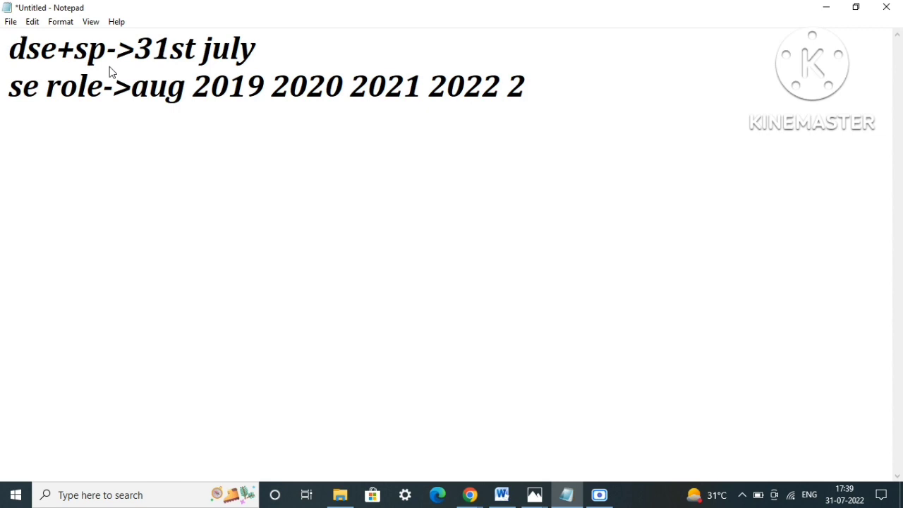
text(023)
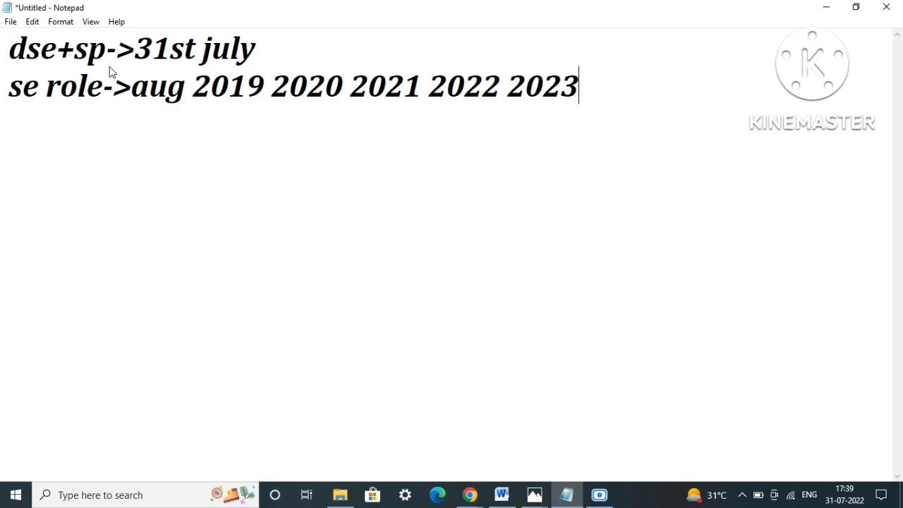
mouse_move(336, 84)
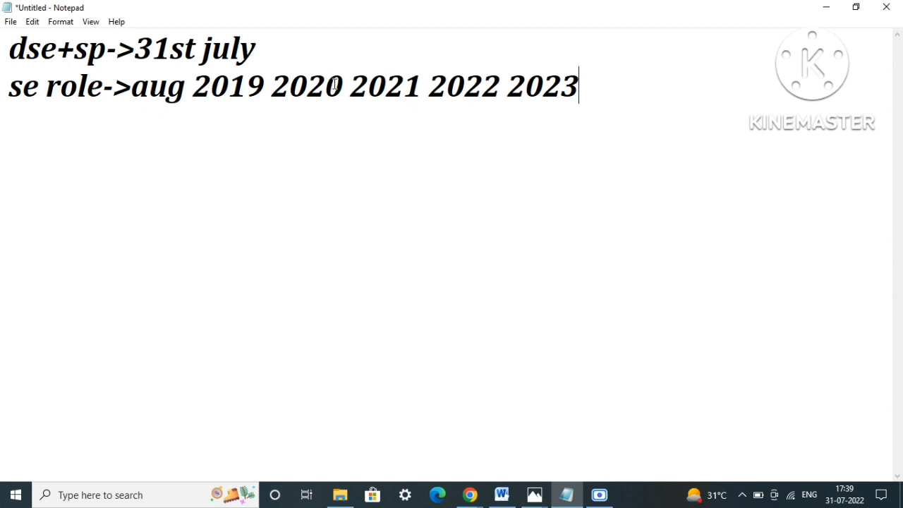
- Highlight the batch years 2021, 2022 and 2023 on the line, then clear the highlight
drag(195, 86, 341, 86)
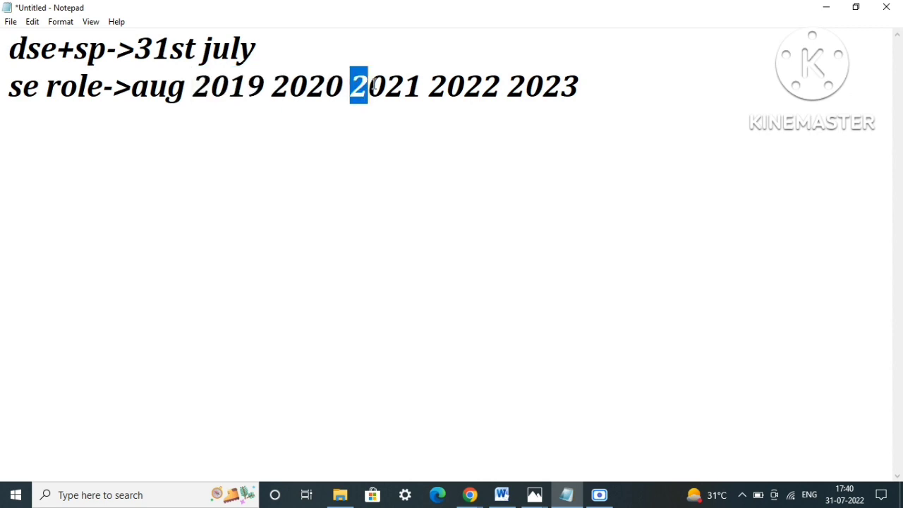
drag(350, 86, 500, 86)
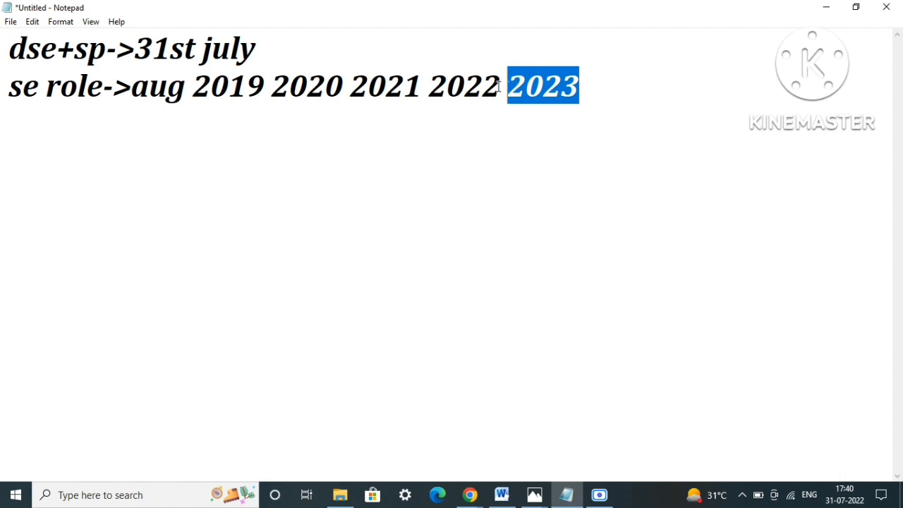
drag(501, 86, 350, 86)
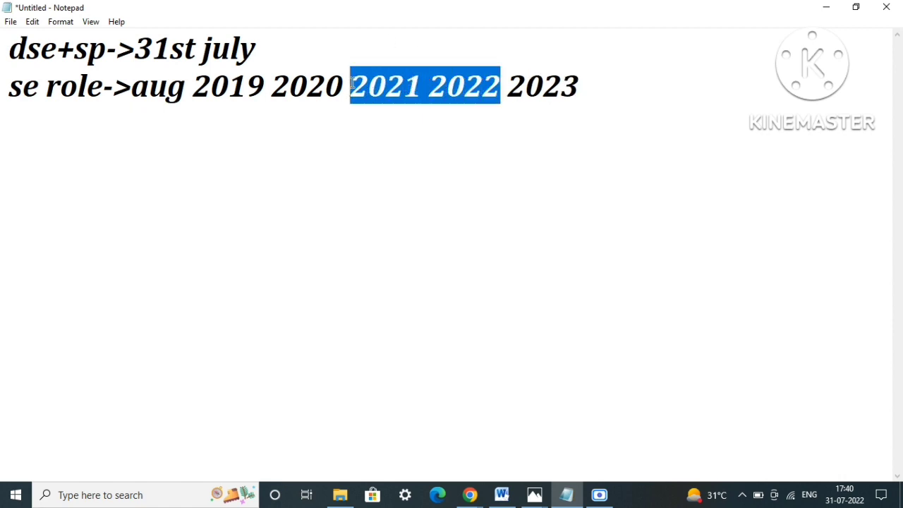
drag(341, 86, 211, 86)
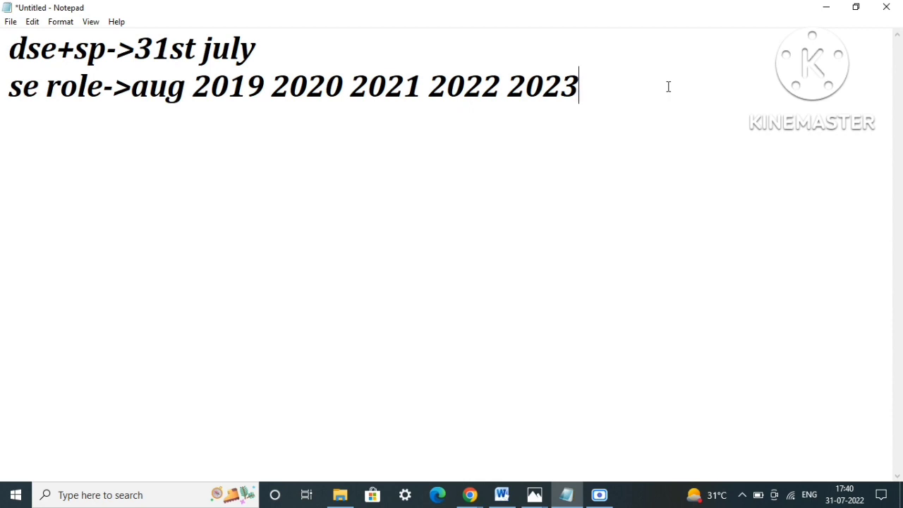
mouse_move(669, 91)
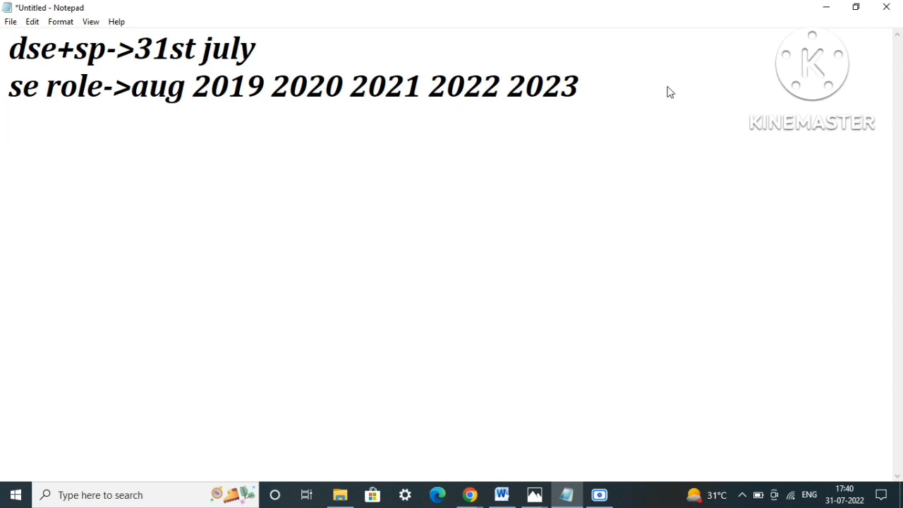
- Start a third note line with '(dse+sp+se)'
text(d)
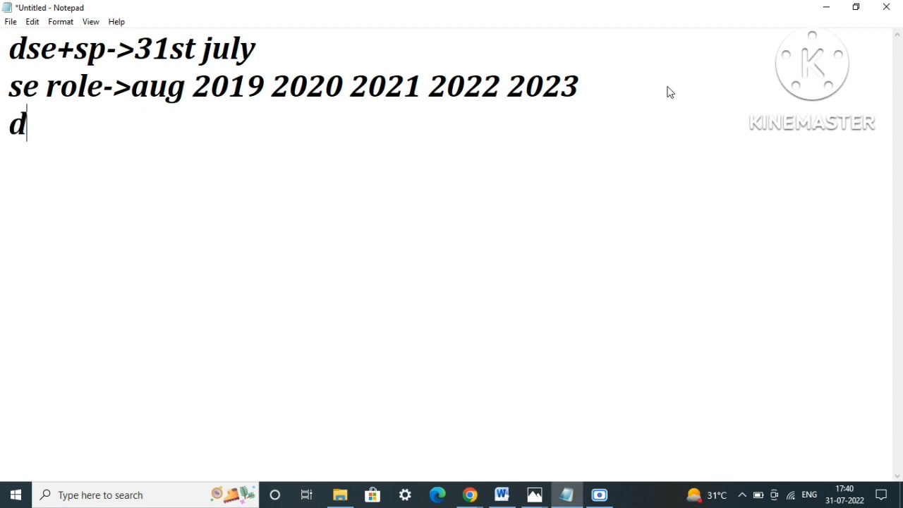
text(se+)
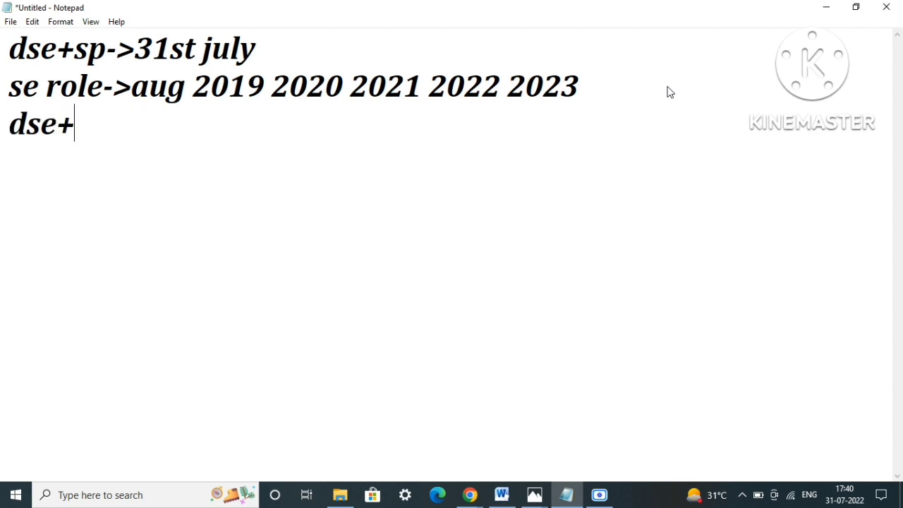
text(sp+)
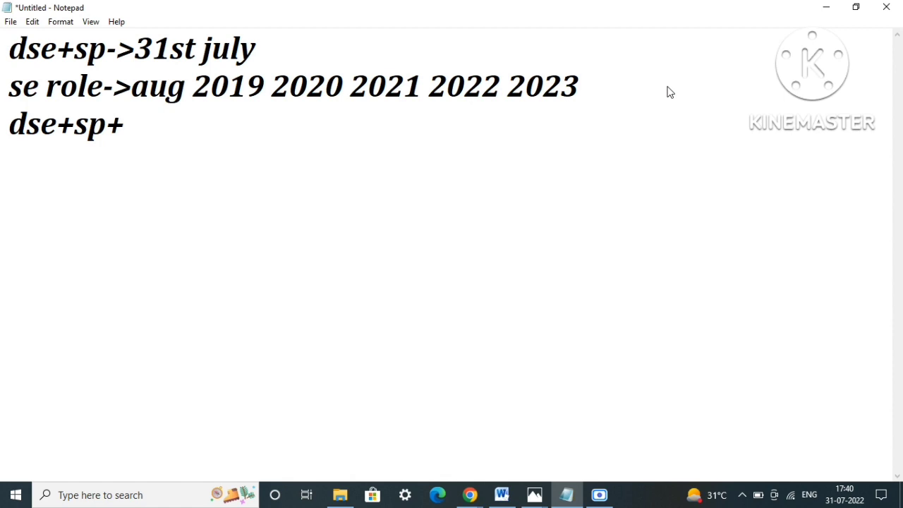
text(se)
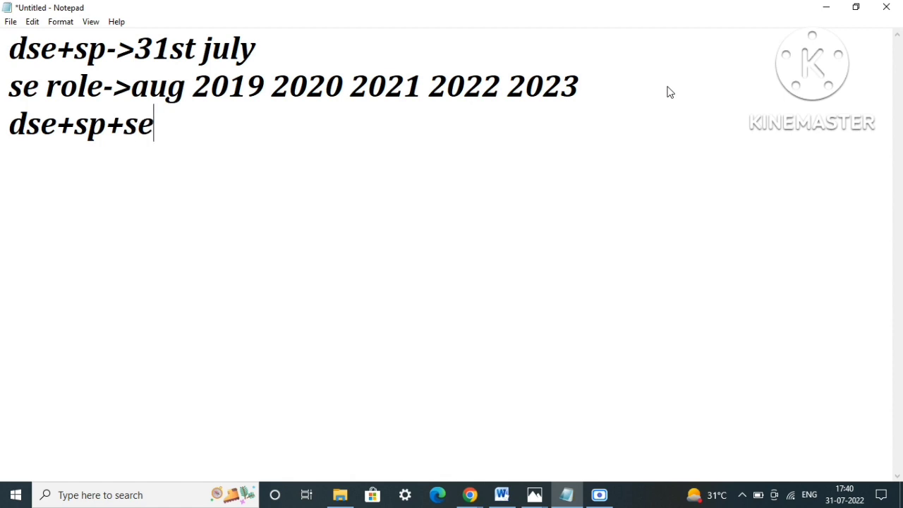
text())
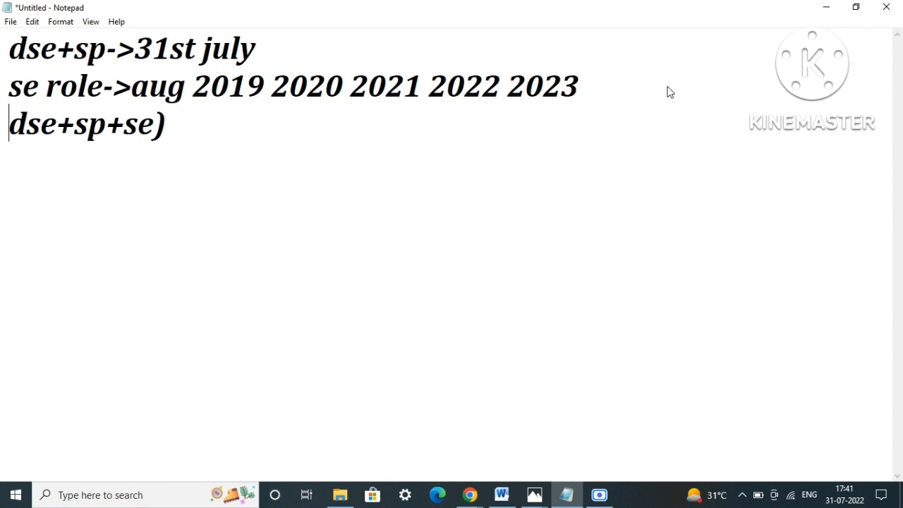
text(()
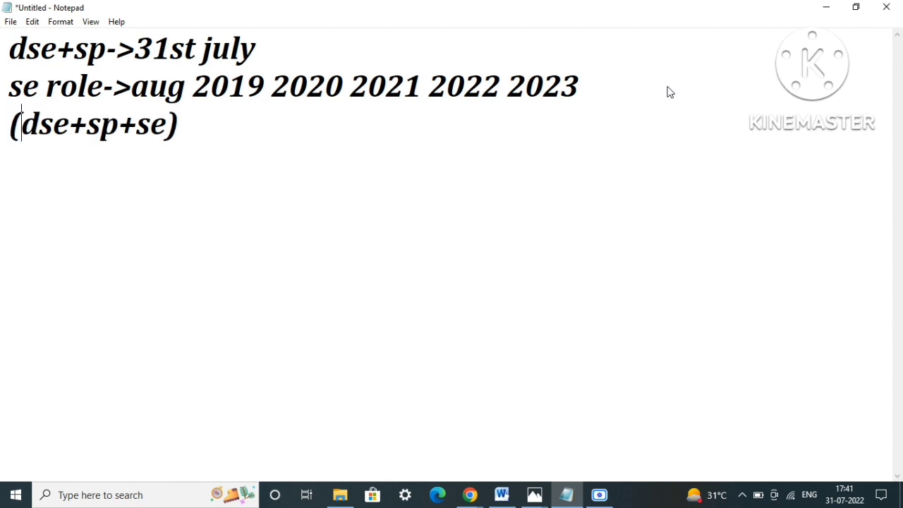
- Finish the third line as '(dse+sp+se) 55000' and bring back the hiring details image
click(181, 124)
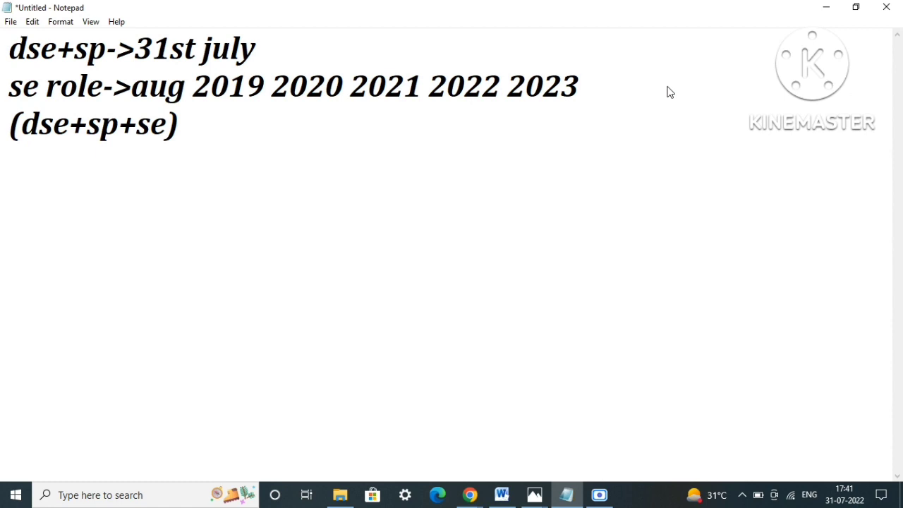
text(550)
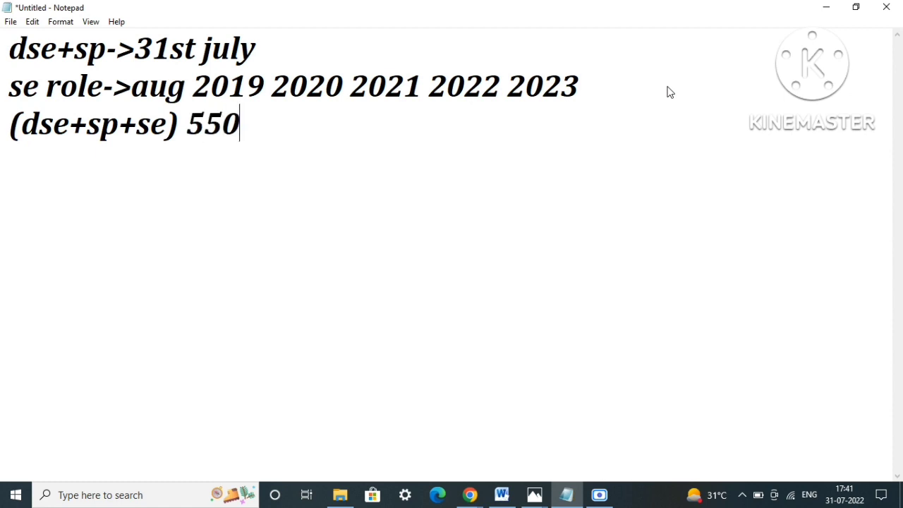
text(00)
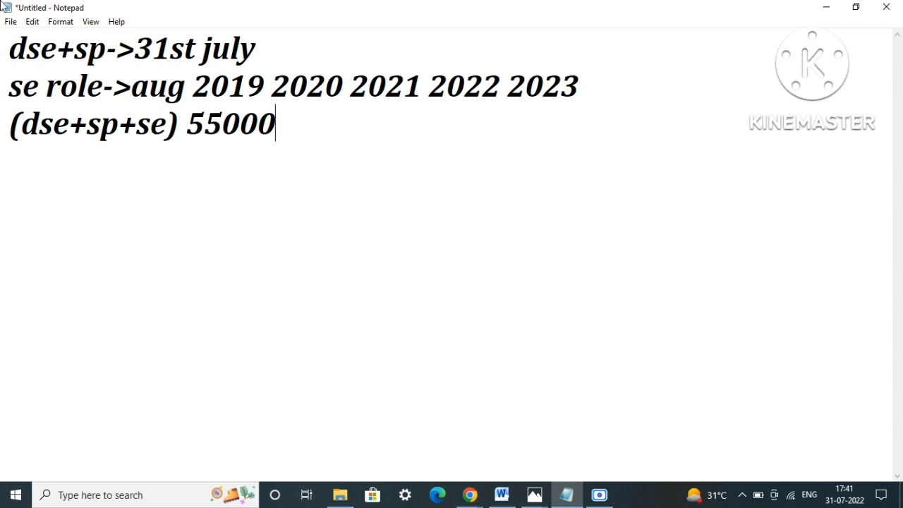
mouse_move(585, 418)
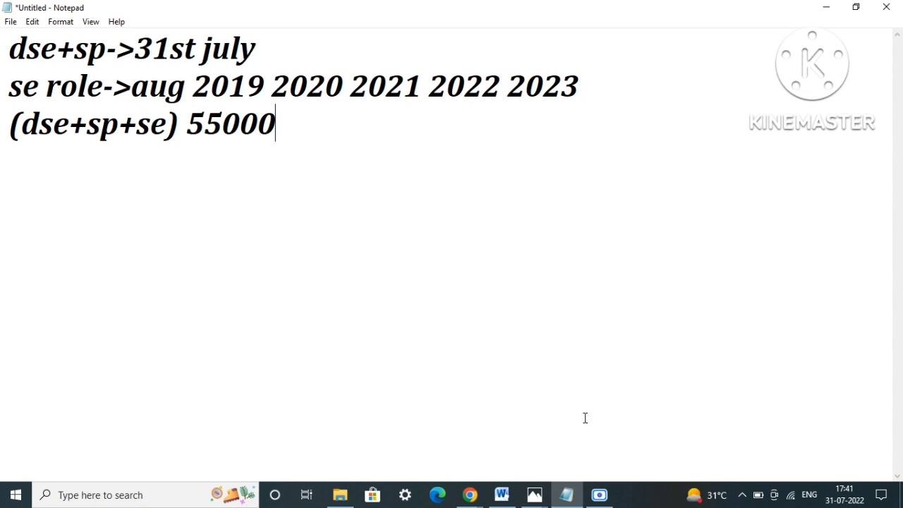
mouse_move(533, 494)
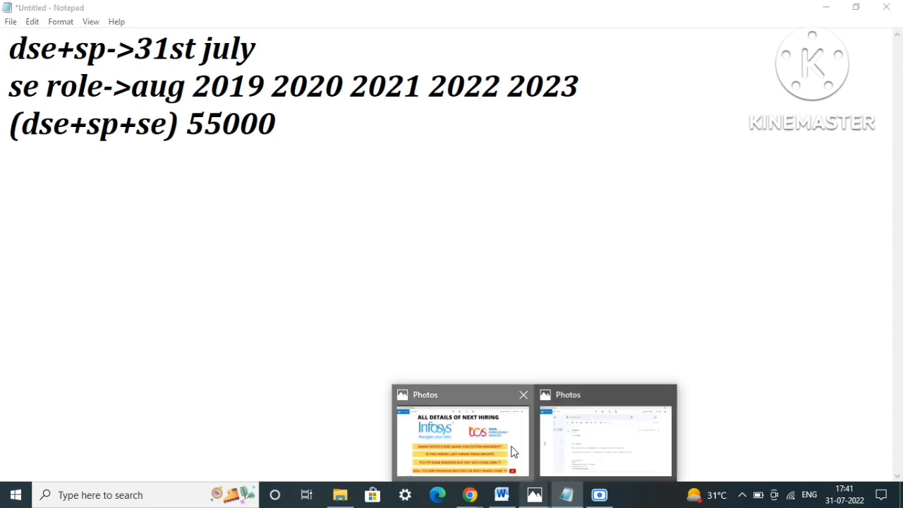
click(463, 441)
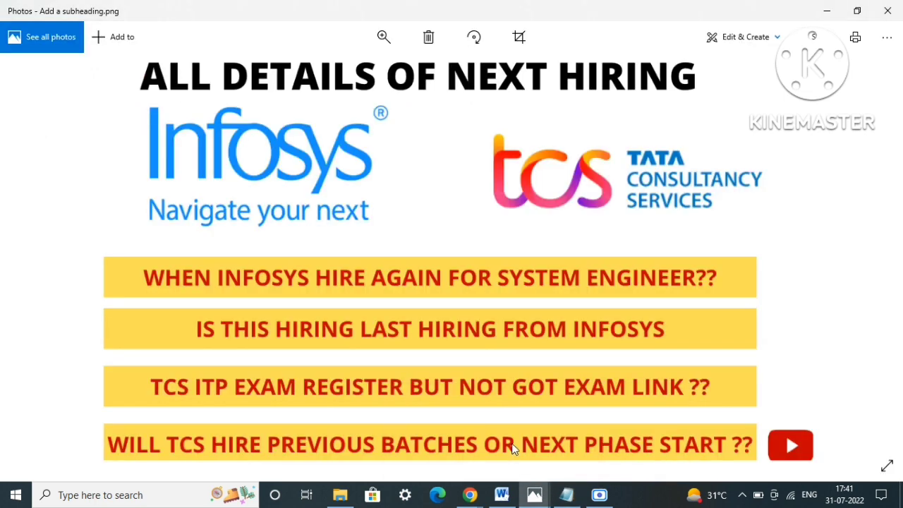
mouse_move(471, 494)
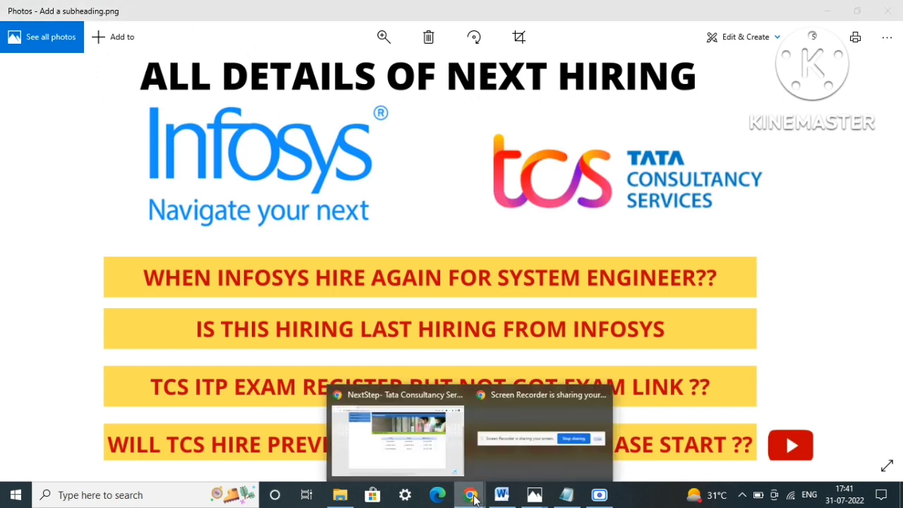
- Show the NextStep status table and point out the Candidate Registration entry marked Registered
click(398, 438)
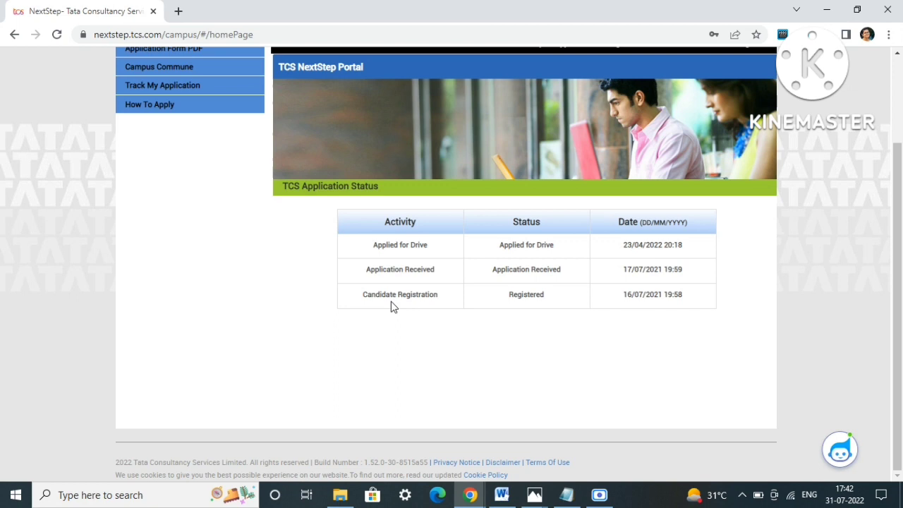
mouse_move(553, 298)
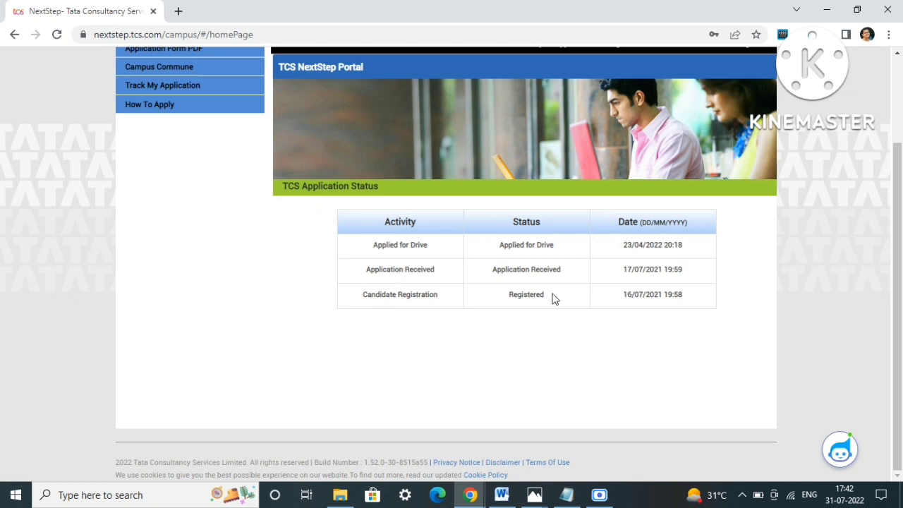
mouse_move(468, 197)
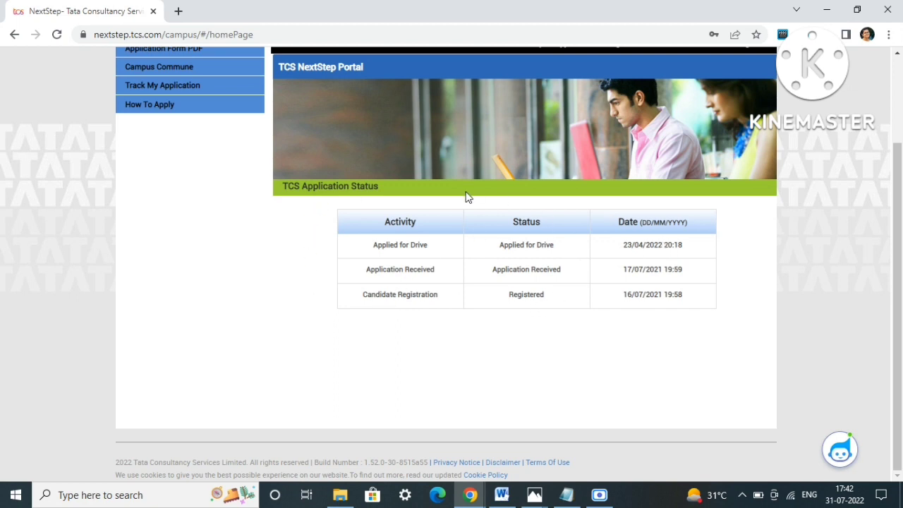
mouse_move(350, 292)
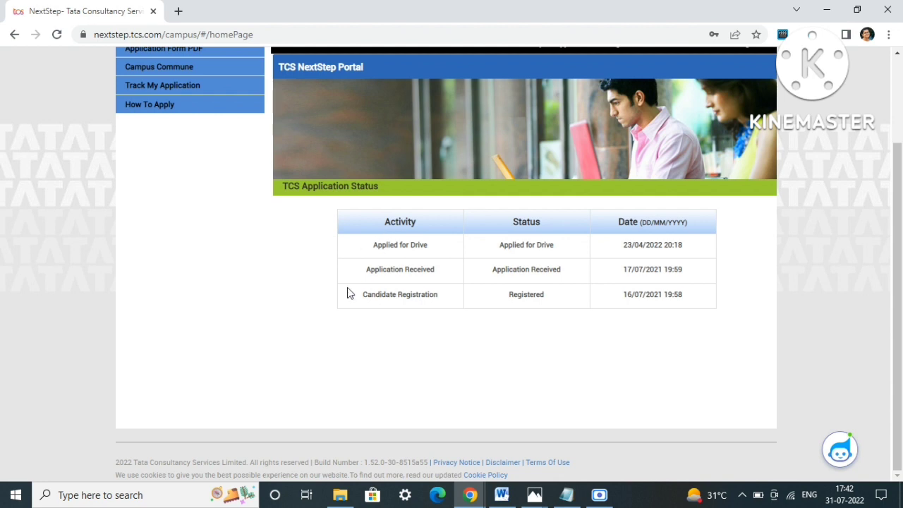
double_click(399, 295)
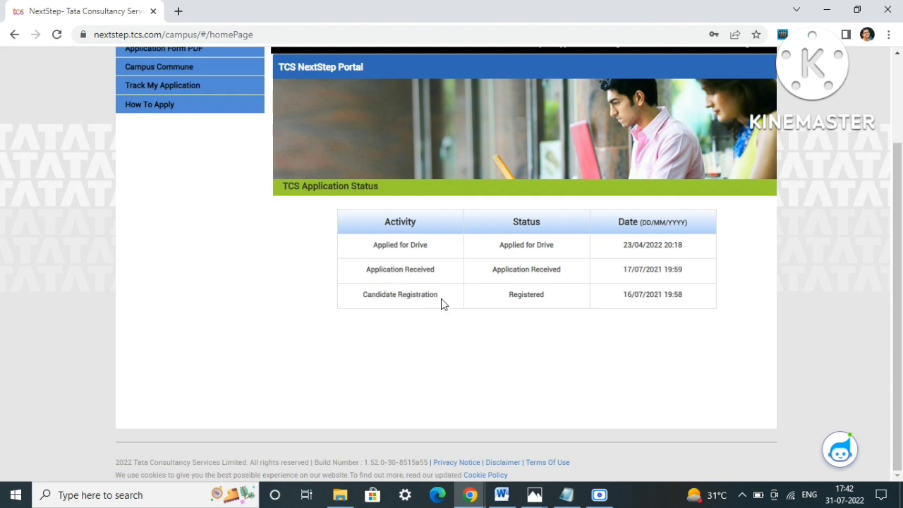
double_click(401, 269)
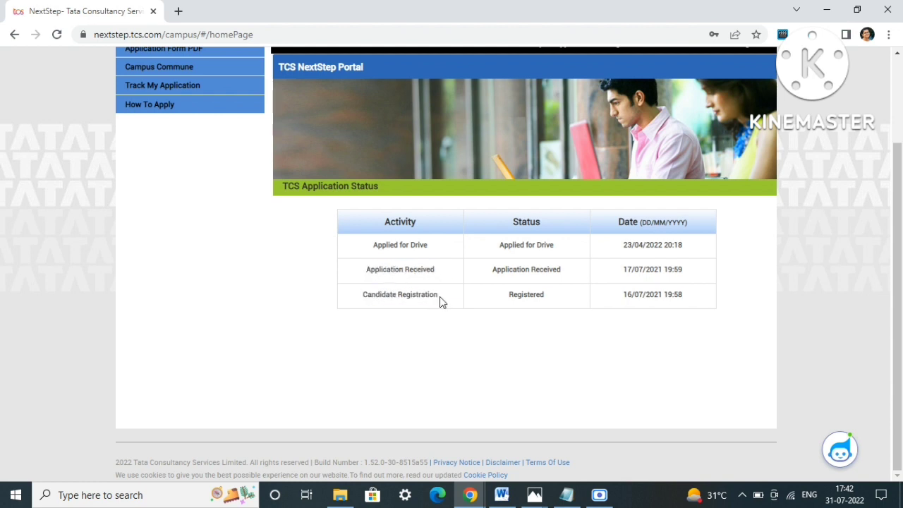
double_click(400, 246)
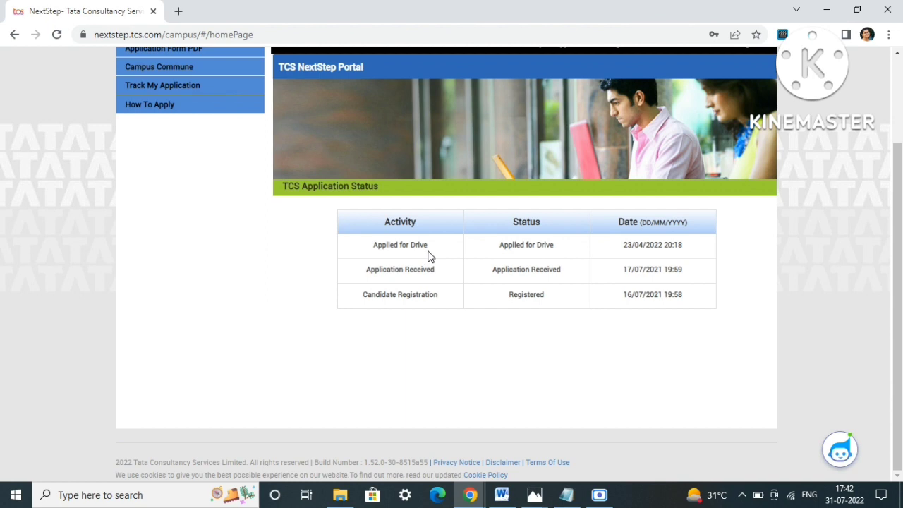
mouse_move(435, 252)
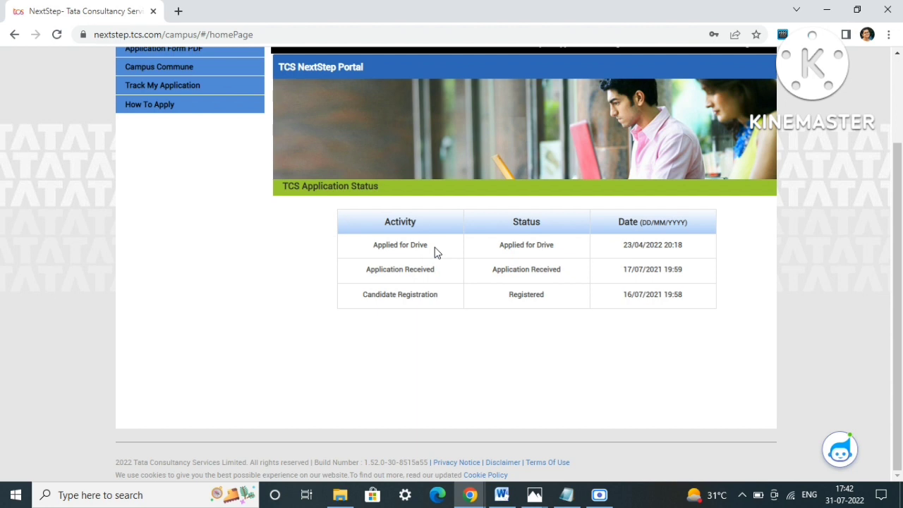
double_click(399, 246)
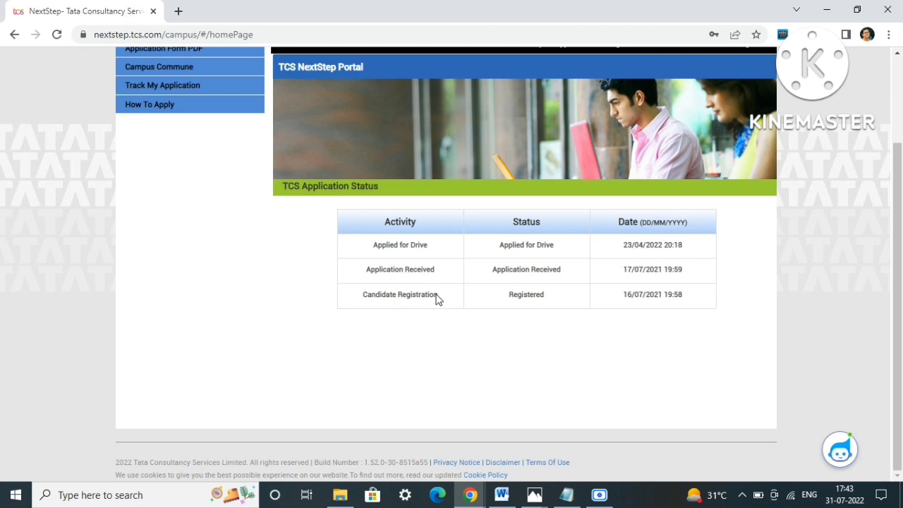
mouse_move(612, 254)
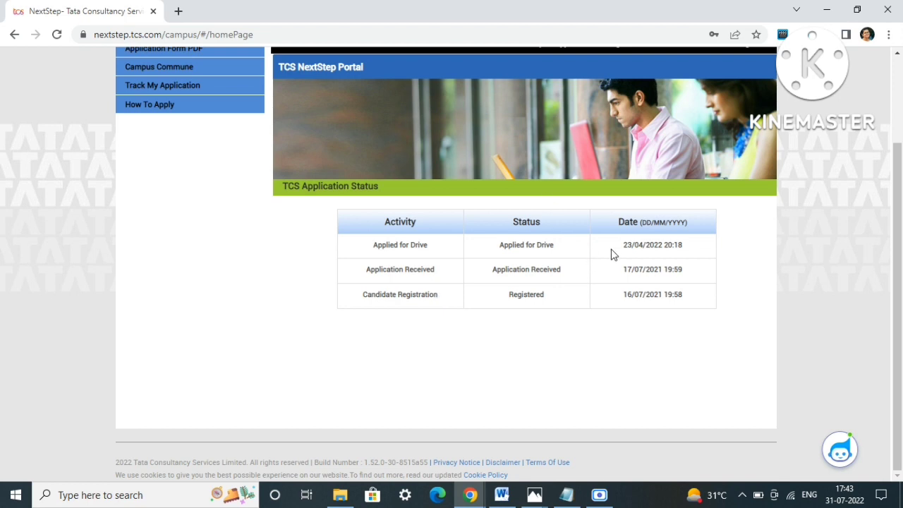
mouse_move(638, 255)
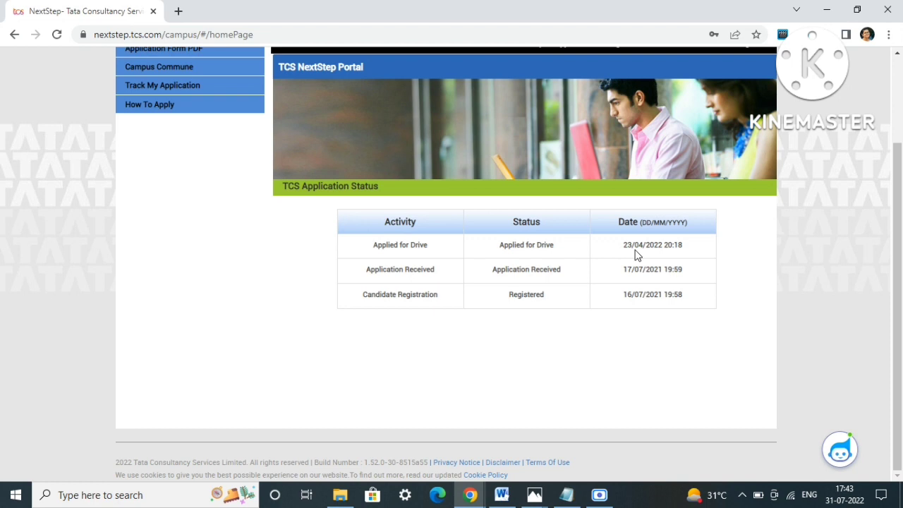
mouse_move(739, 257)
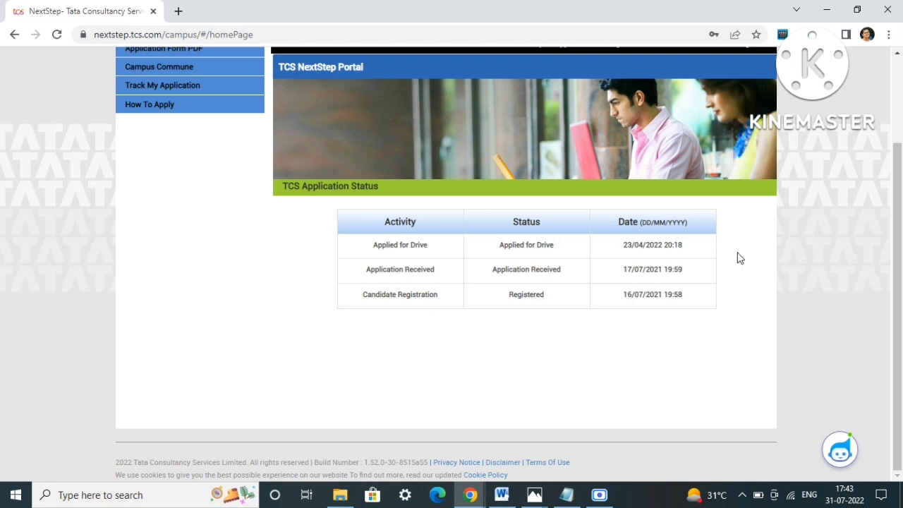
mouse_move(316, 253)
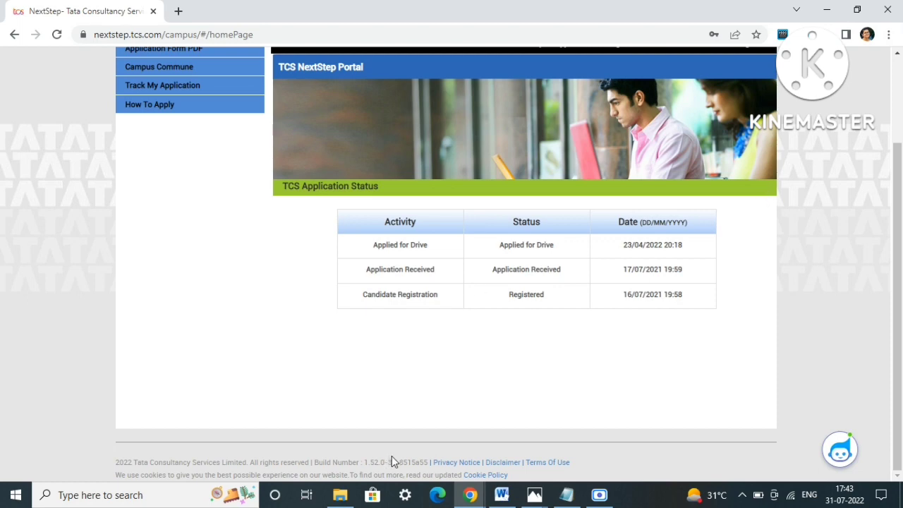
mouse_move(534, 494)
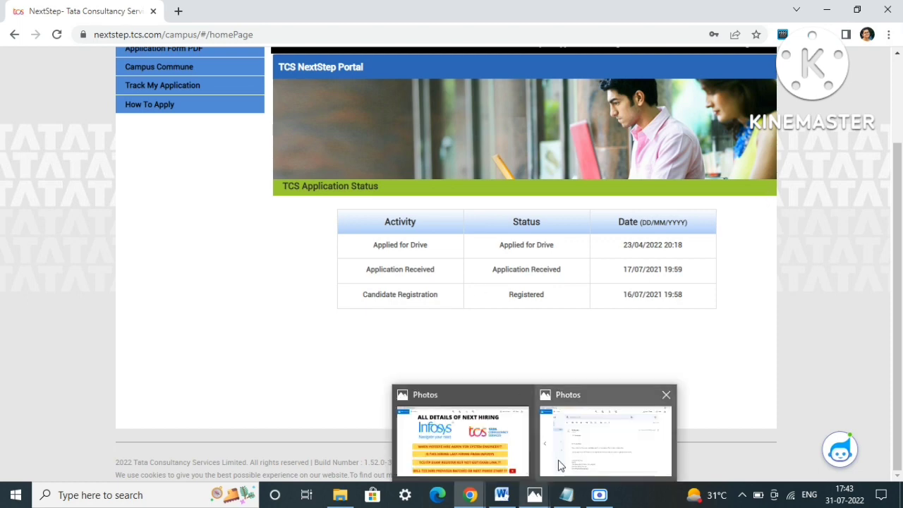
- Show the ILP Support email screenshot about hall tickets sent in batches
click(604, 441)
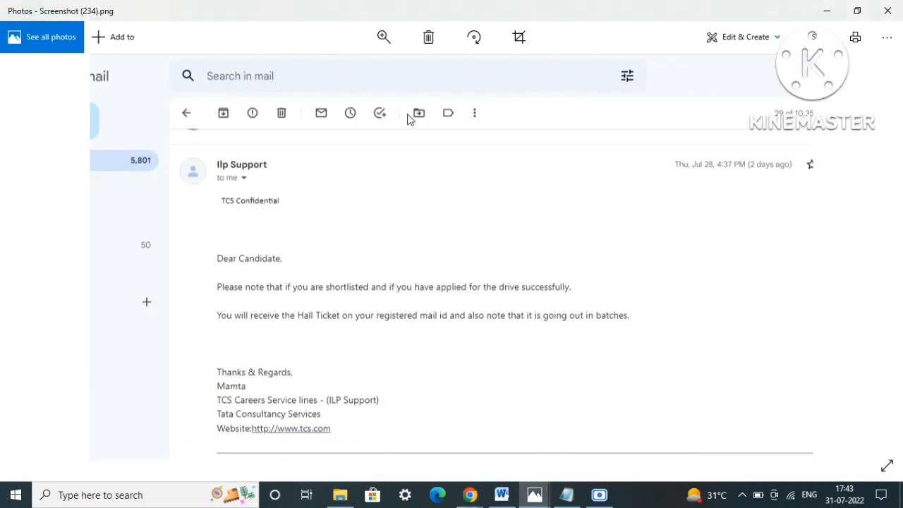
mouse_move(389, 260)
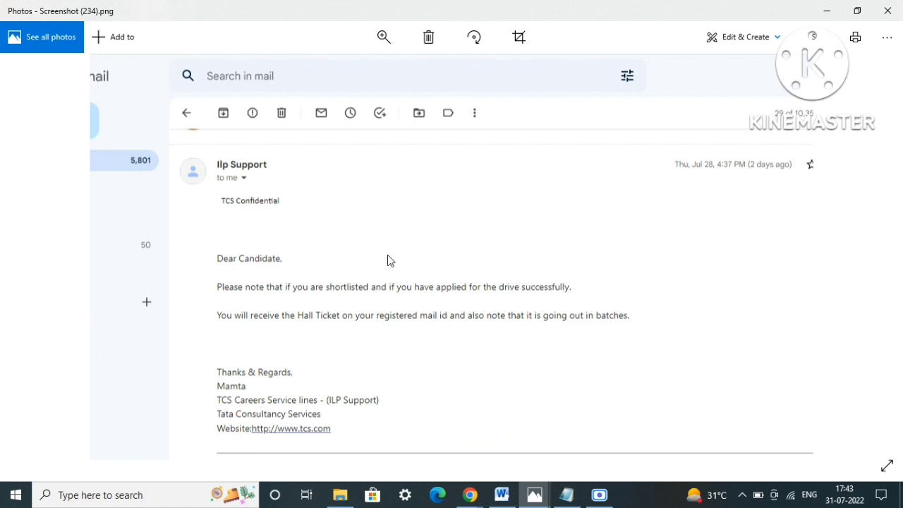
mouse_move(246, 283)
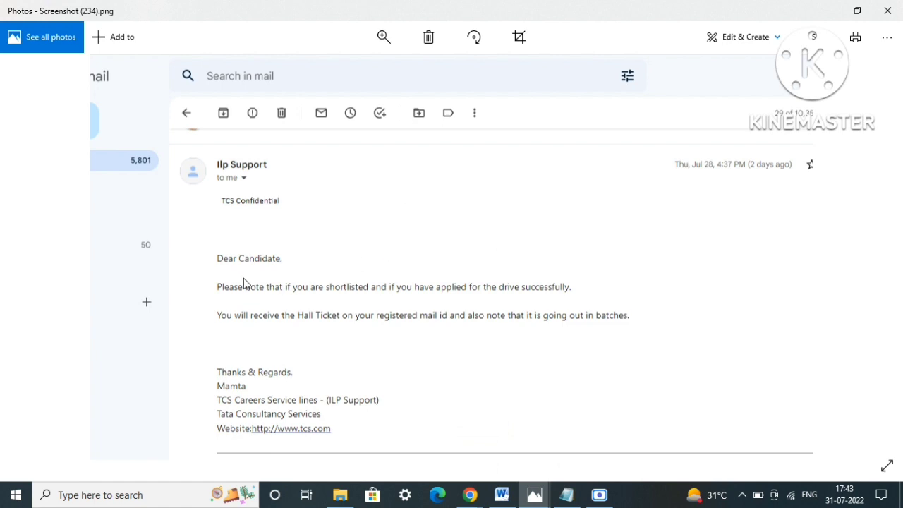
mouse_move(305, 297)
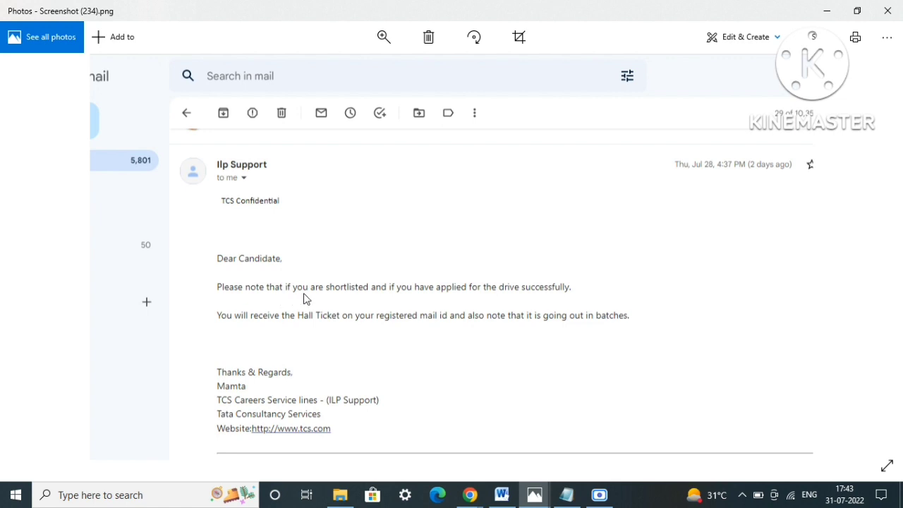
mouse_move(258, 291)
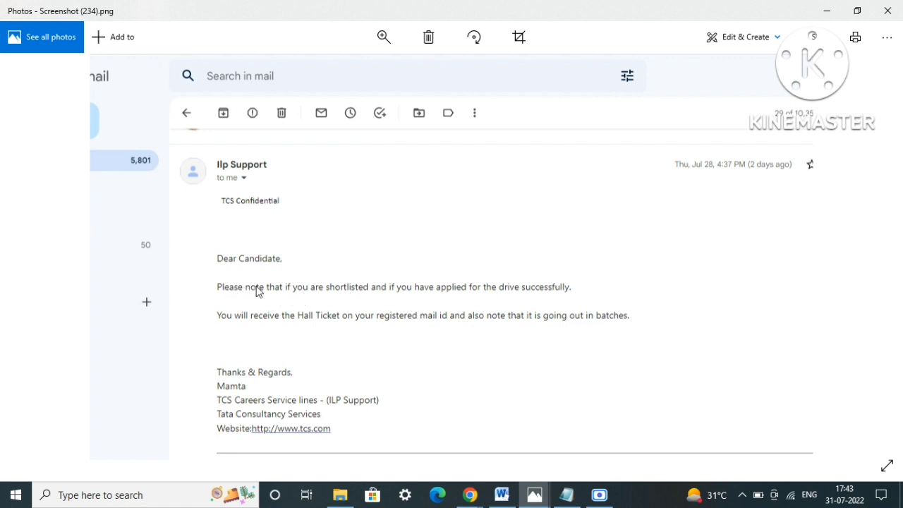
mouse_move(223, 330)
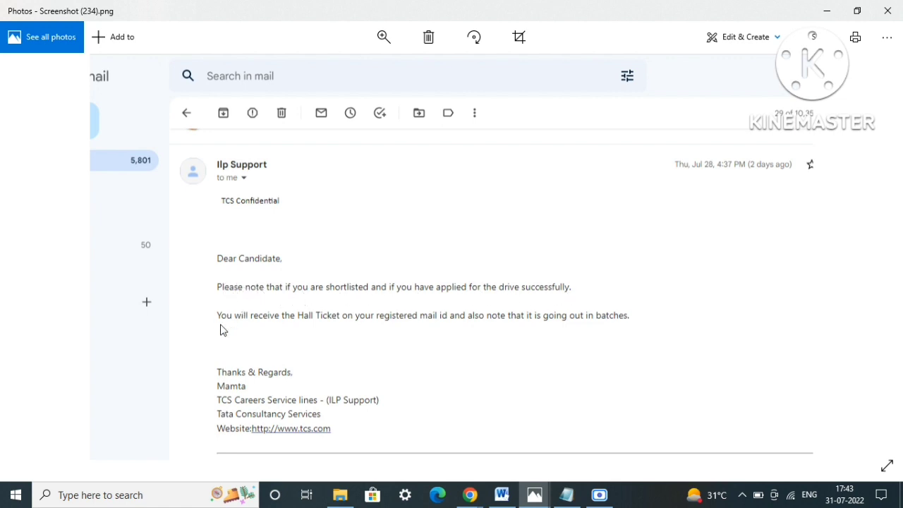
mouse_move(387, 333)
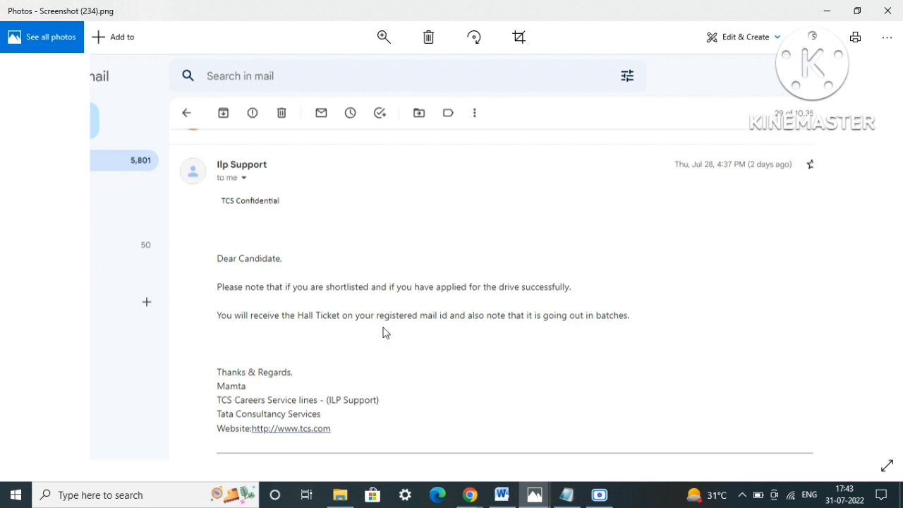
mouse_move(543, 326)
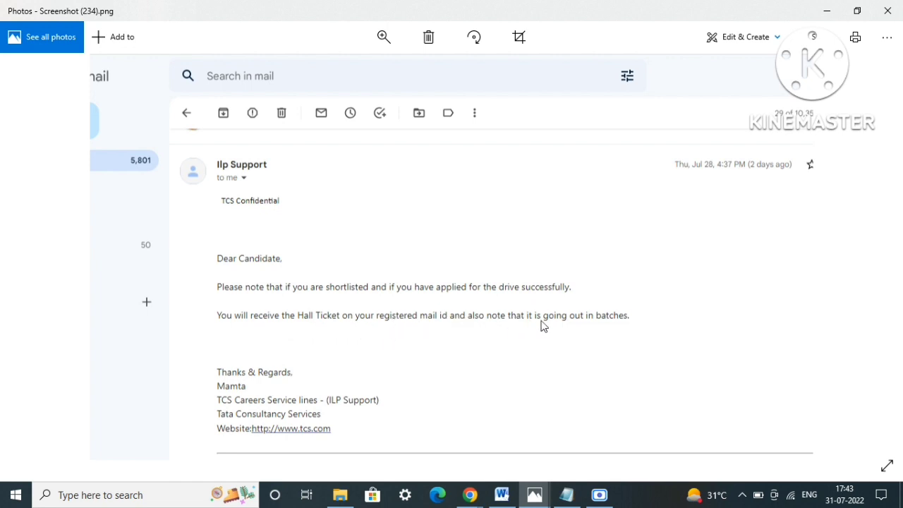
mouse_move(610, 328)
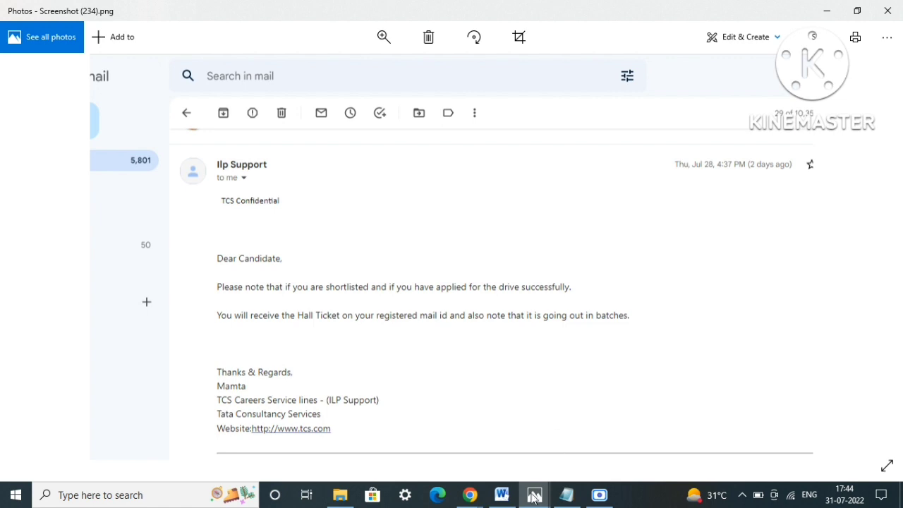
- Return to the NextStep application status table with its three activities and dates
click(469, 494)
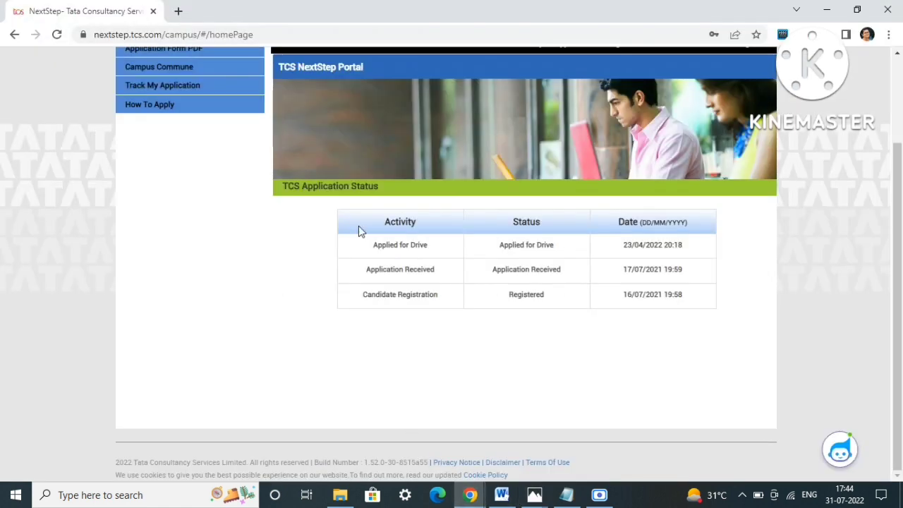
mouse_move(605, 257)
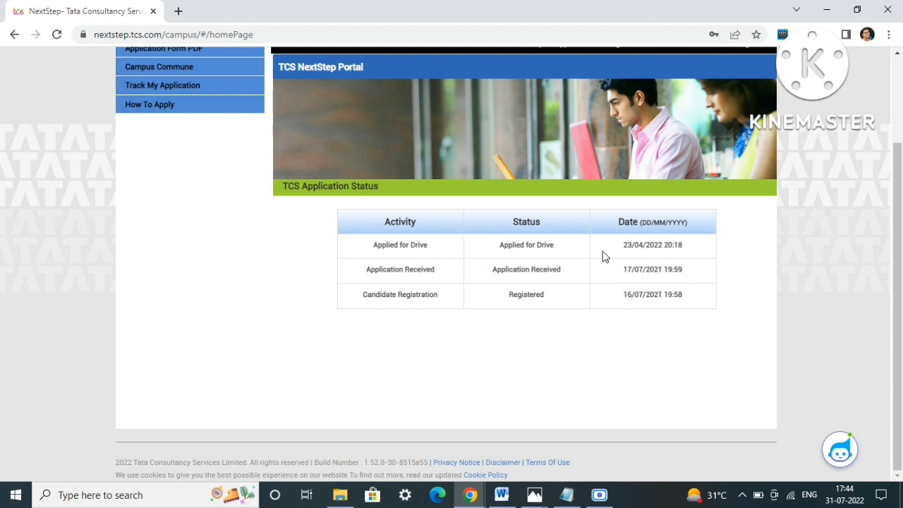
mouse_move(11, 246)
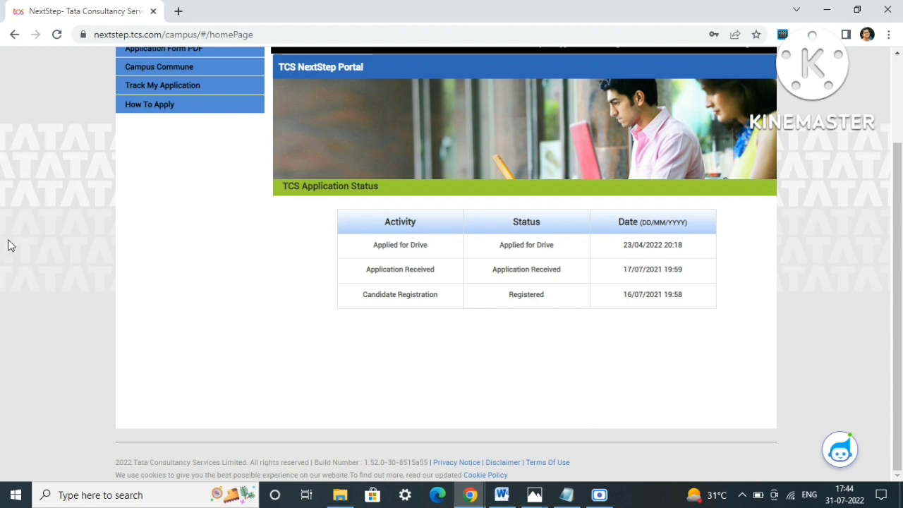
mouse_move(538, 485)
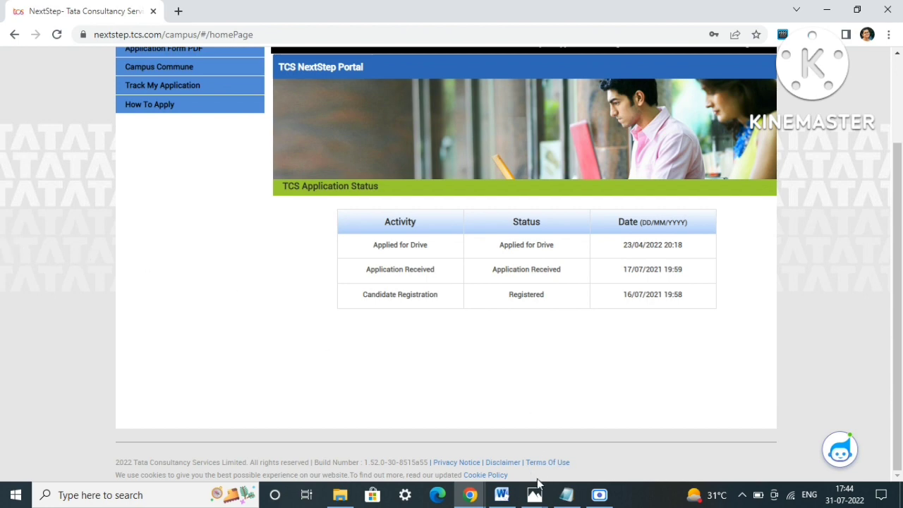
- Bring the Infosys Recruitment Drive 2022 article back up at its opening paragraph
click(501, 494)
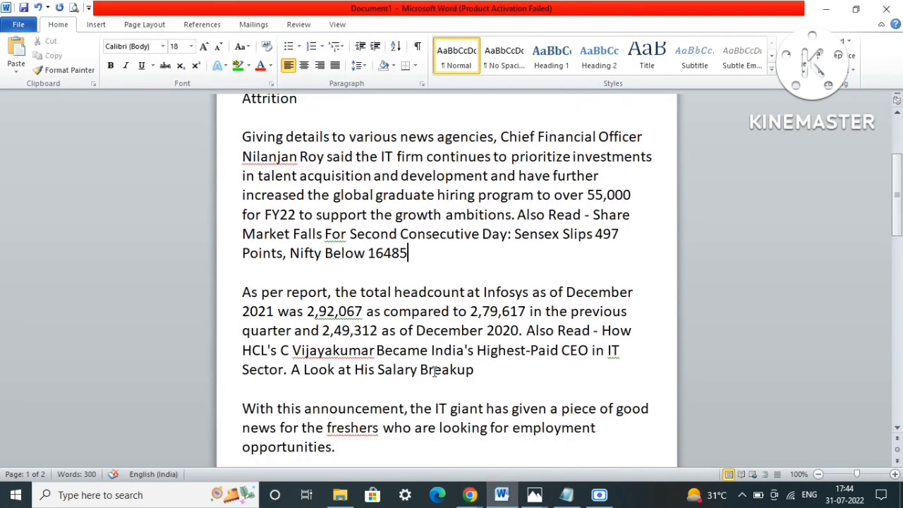
scroll(up, 3)
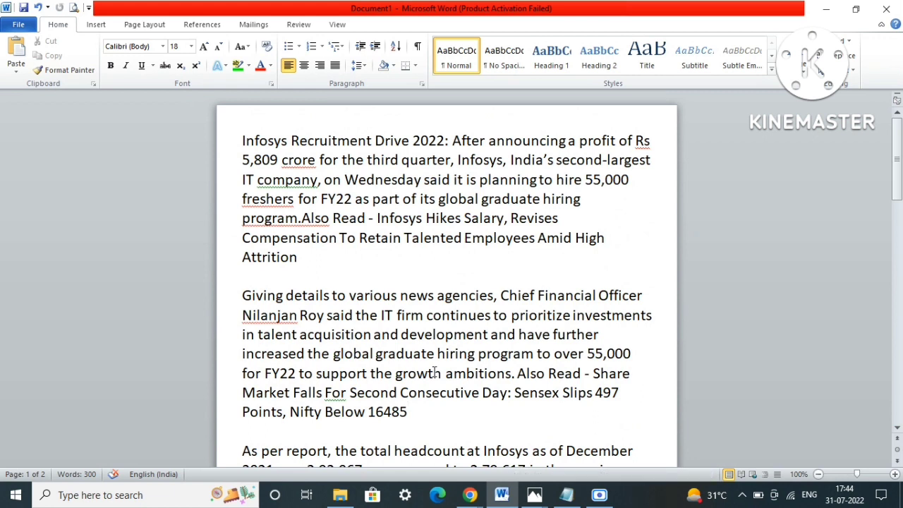
mouse_move(470, 494)
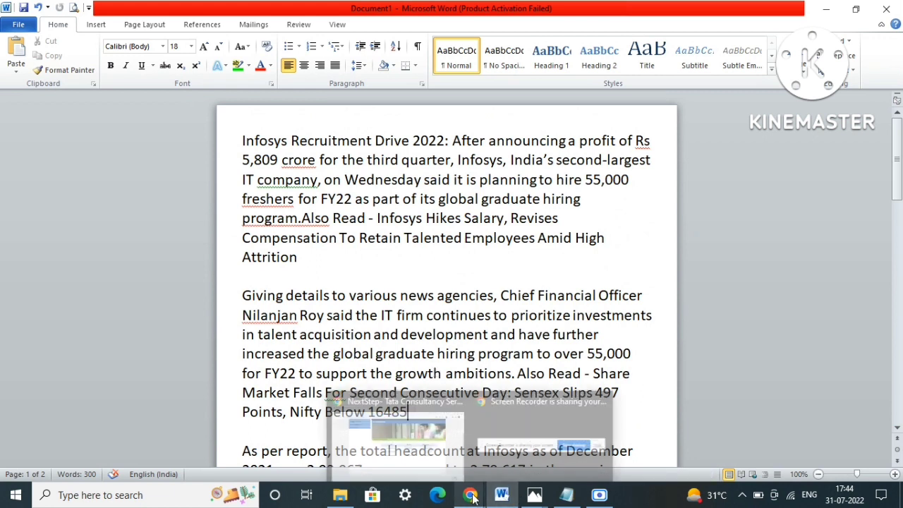
- Show the ALL DETAILS OF NEXT HIRING image with its four Infosys and TCS questions
click(568, 494)
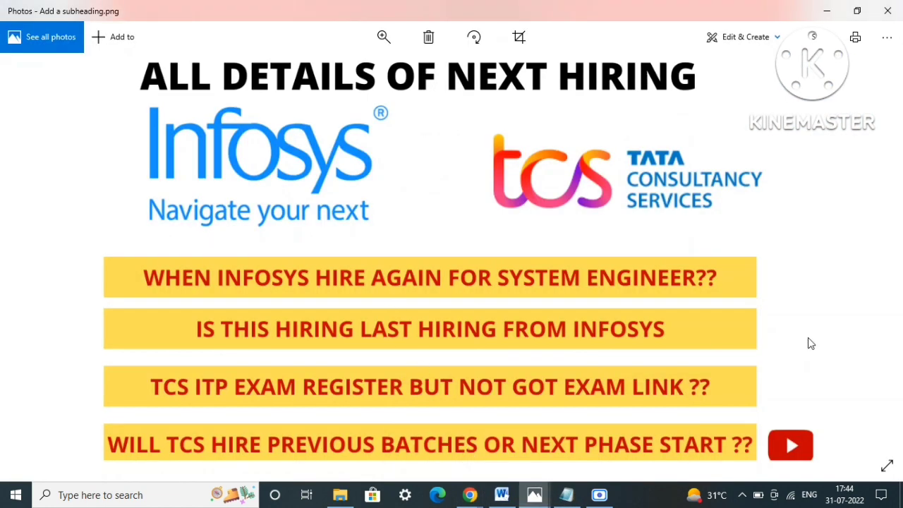
mouse_move(826, 344)
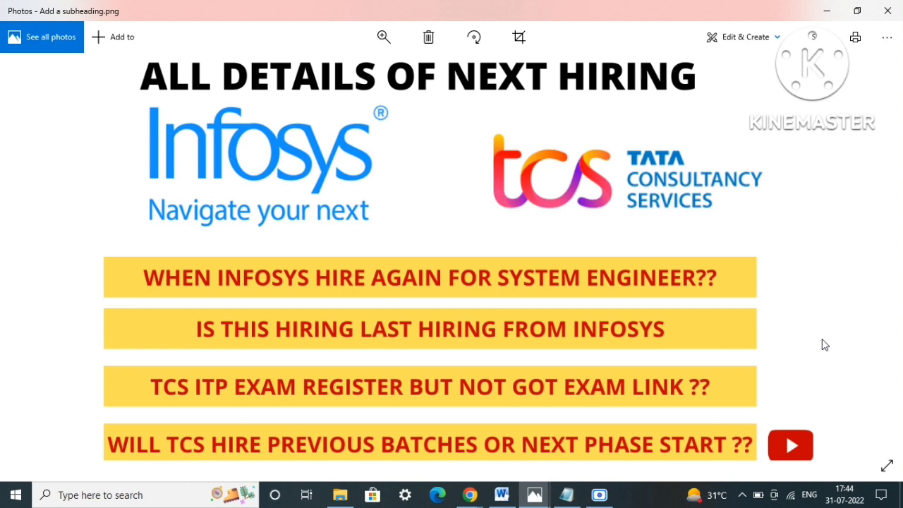